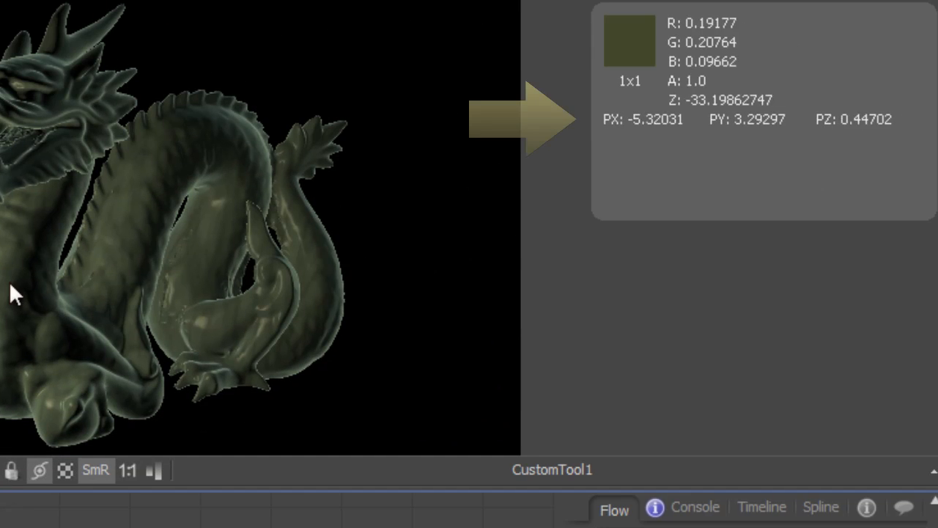
mouse_move(143, 208)
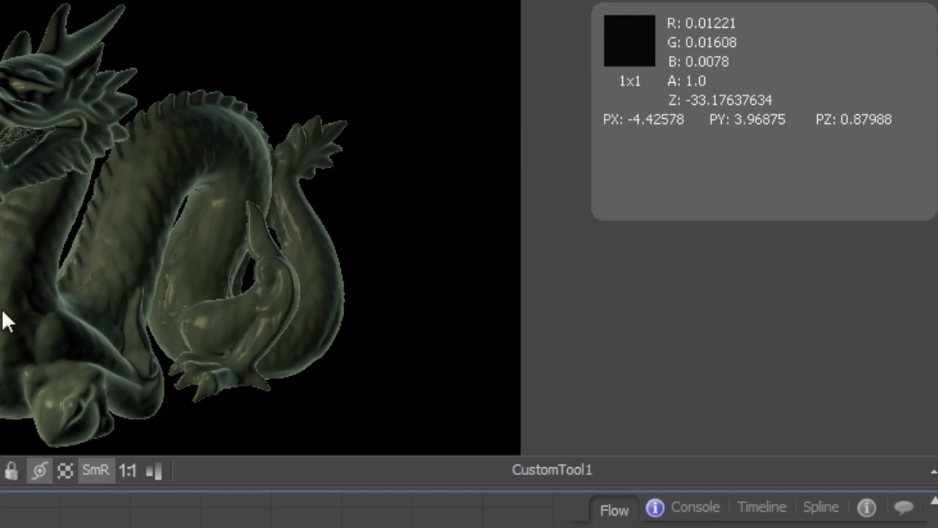
Select CustomTool1 in the Flow view and open its r1, g1, b1, a1 channel expressions
left_click(616, 507)
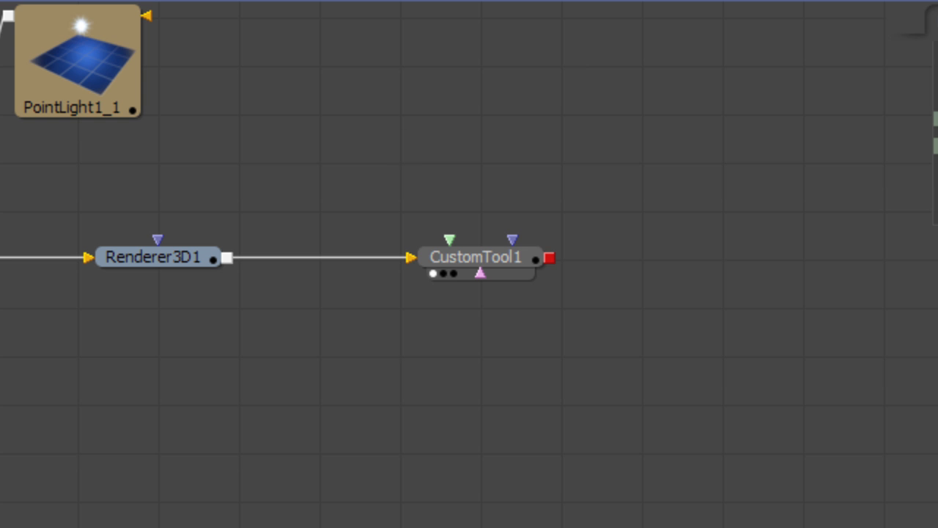
left_click(468, 264)
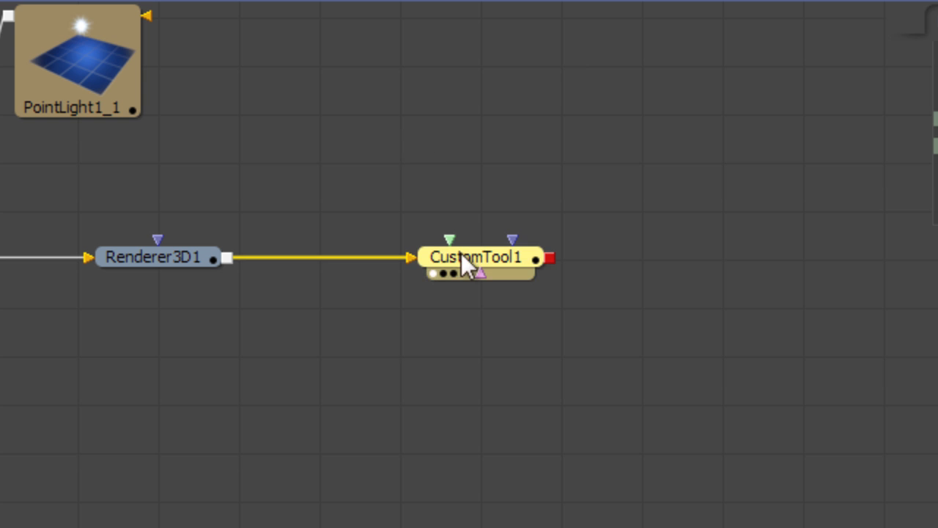
double_click(472, 257)
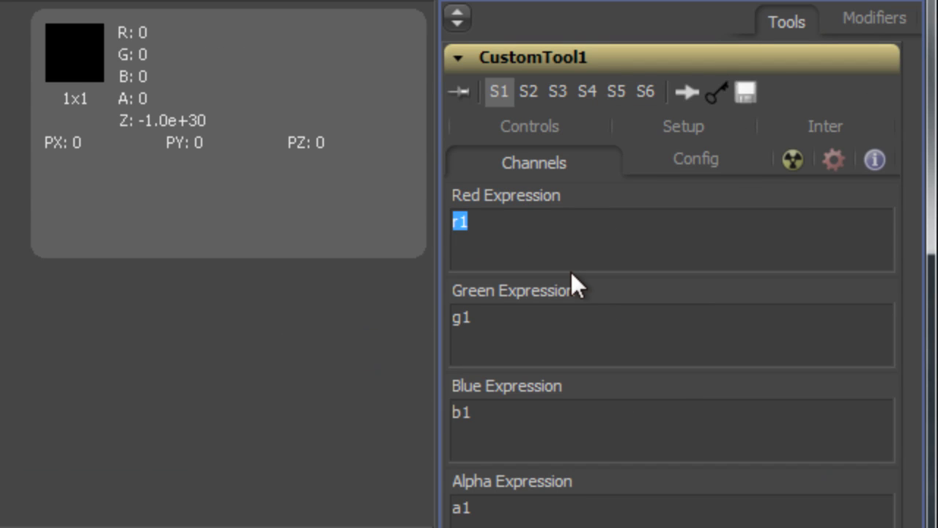
Enter noise3(px1, py1, pz1) as the Red, Green and Blue channel expressions
type("noise3(")
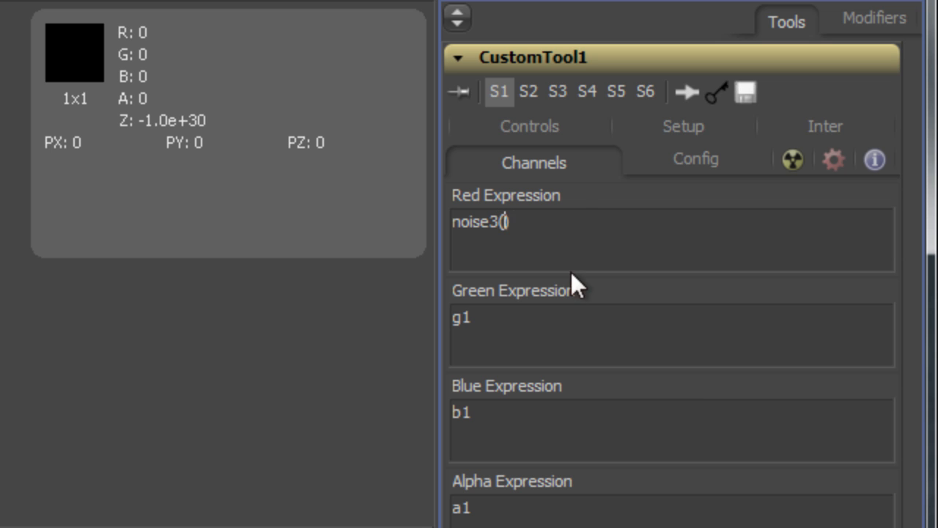
type("px1,")
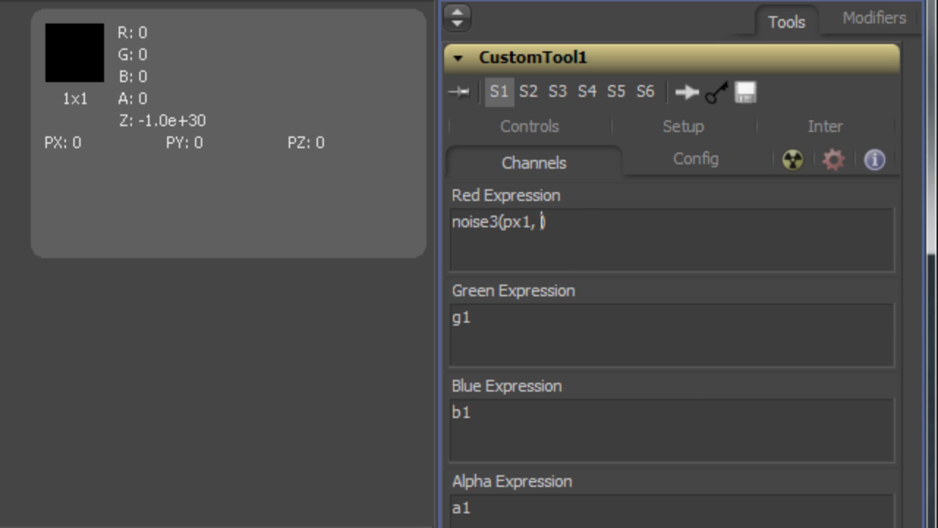
type("py1,")
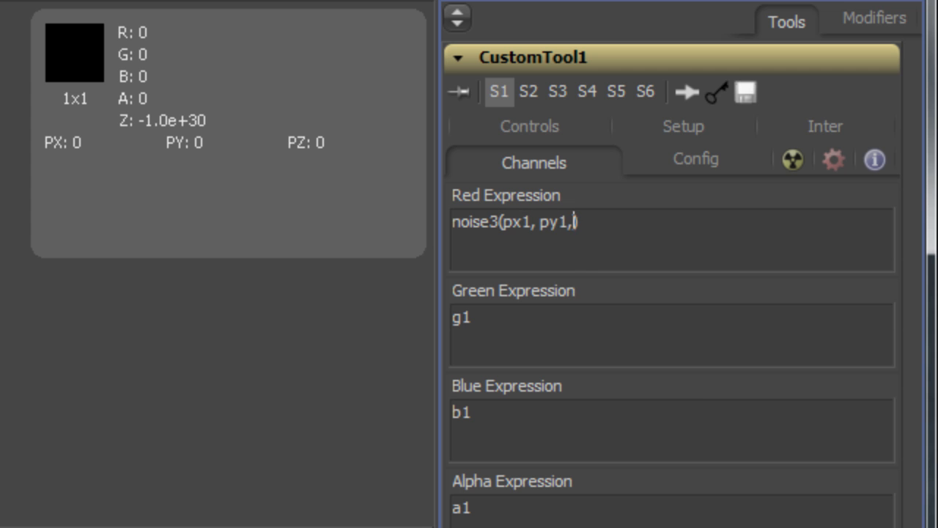
type("pz1")
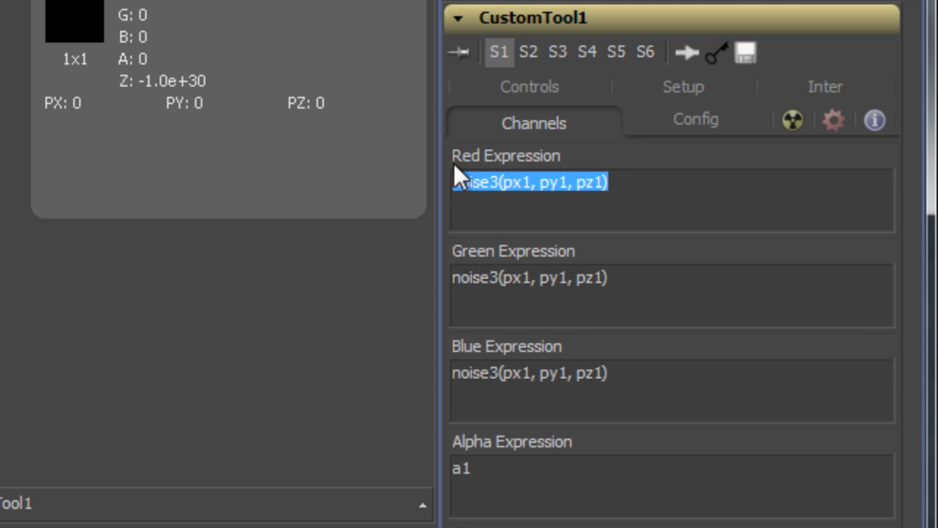
mouse_move(784, 95)
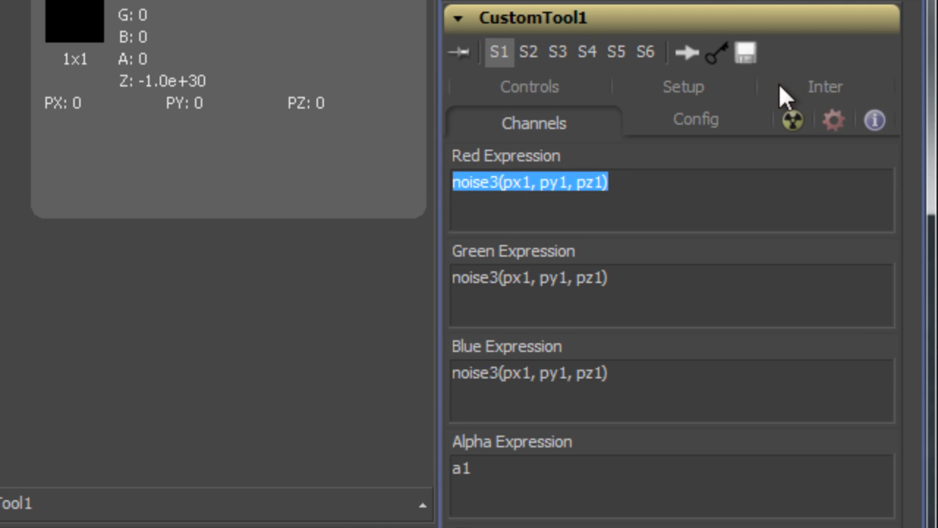
Put noise3(px1, py1, pz1) in Intermediate 1 and change the Red expression to i1
left_click(826, 87)
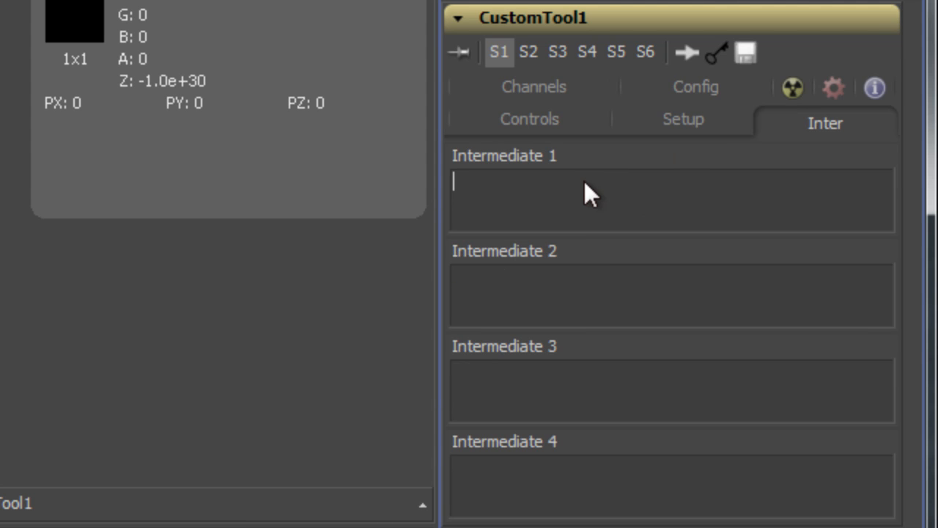
type("noise3(px1, py1, pz1)")
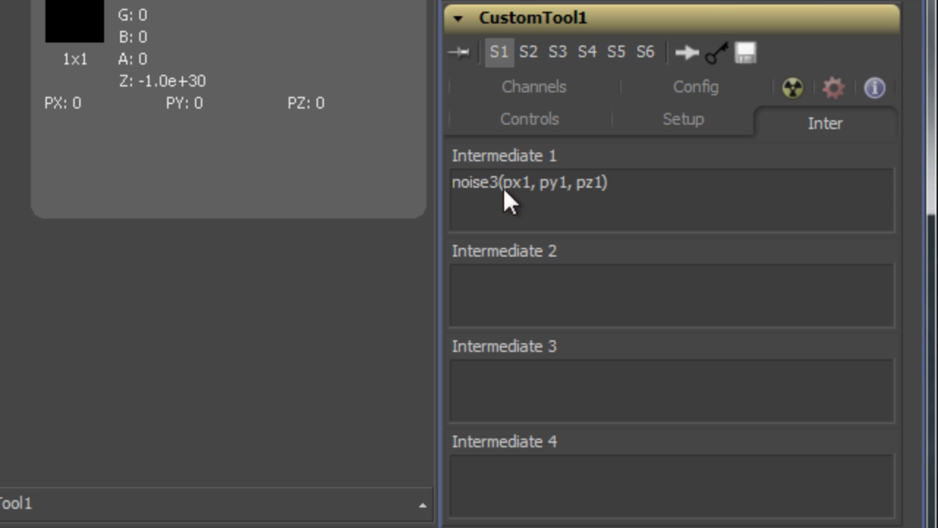
mouse_move(550, 116)
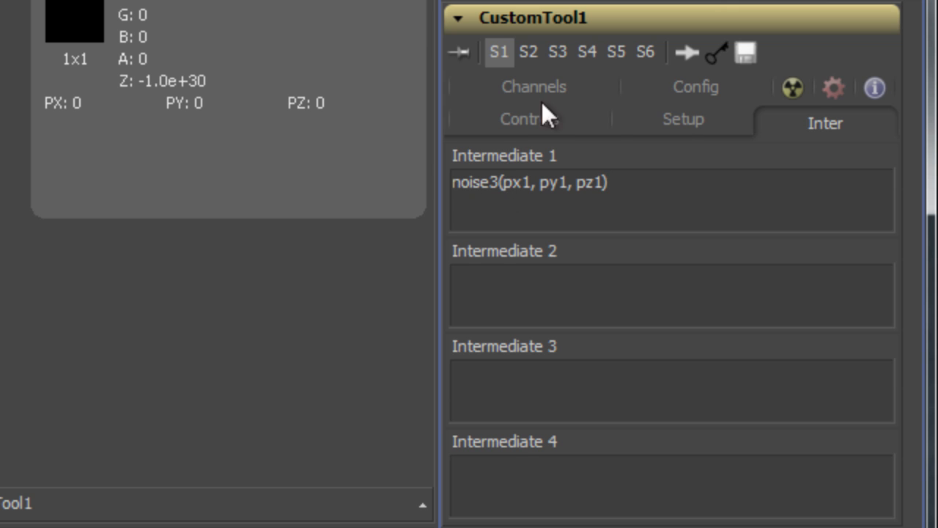
left_click(534, 86)
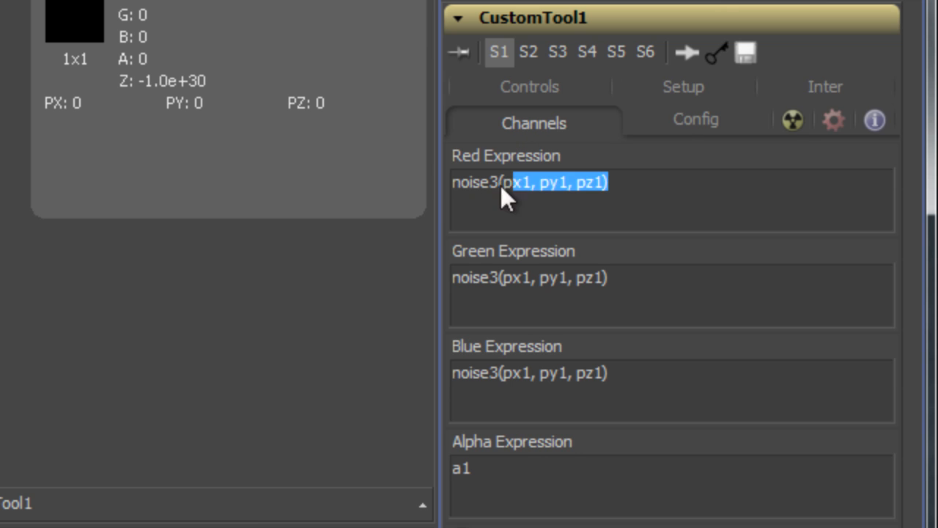
type("i1")
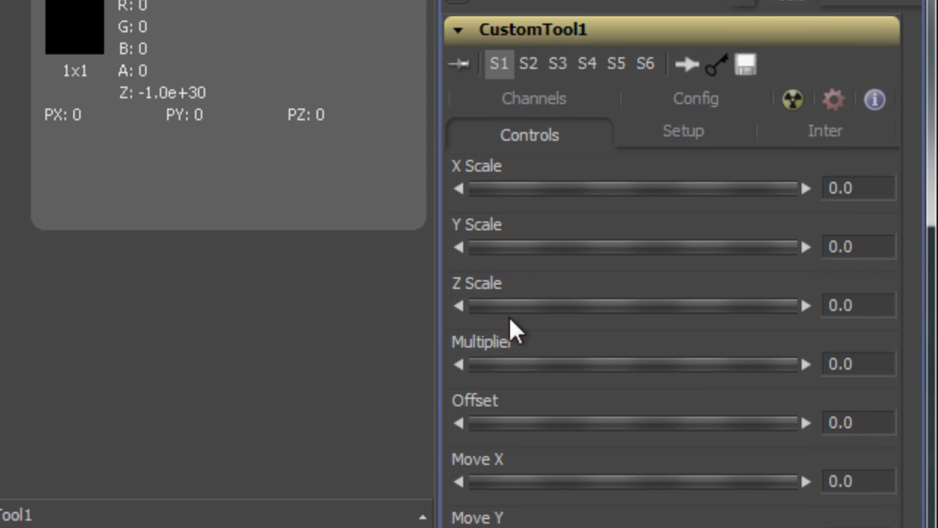
mouse_move(524, 516)
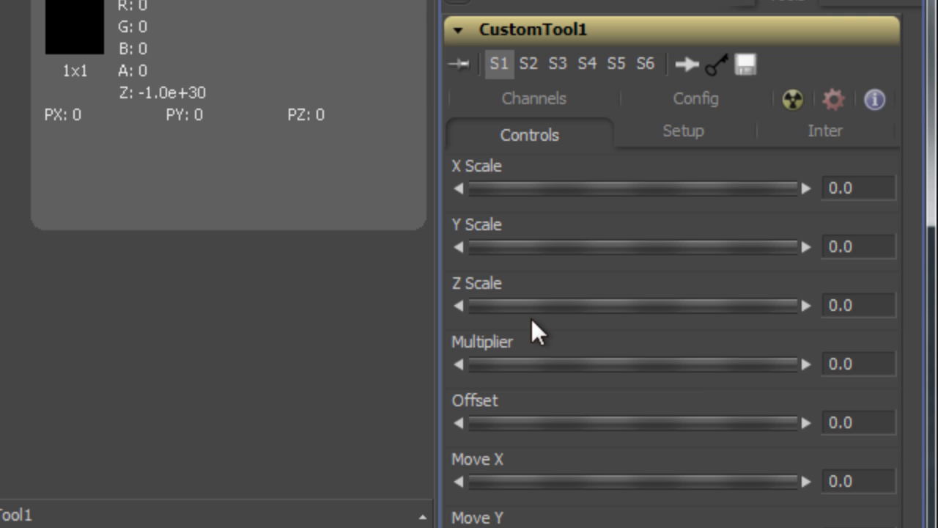
Multiply px1, py1 and pz1 by n1, n2 and n3 inside the Intermediate 1 noise expression
left_click(825, 131)
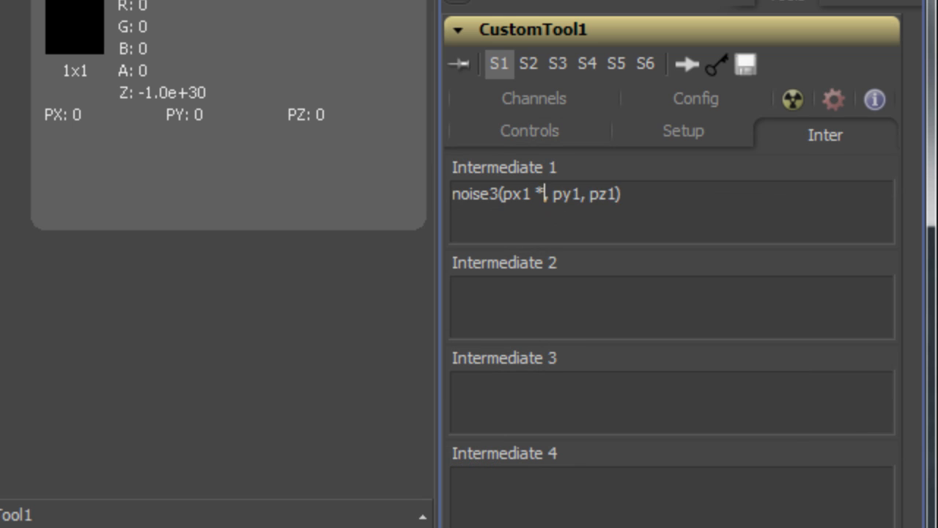
type("n1")
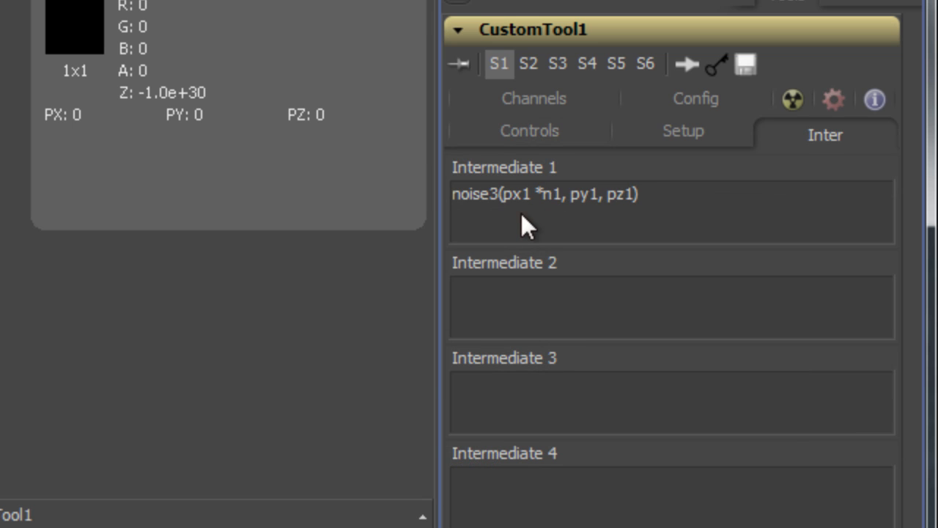
left_click(569, 194)
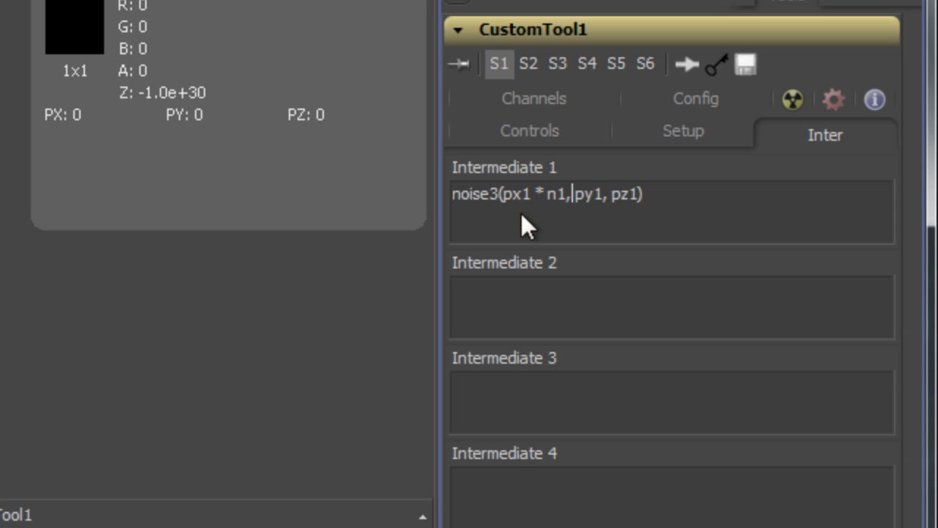
type("* n2")
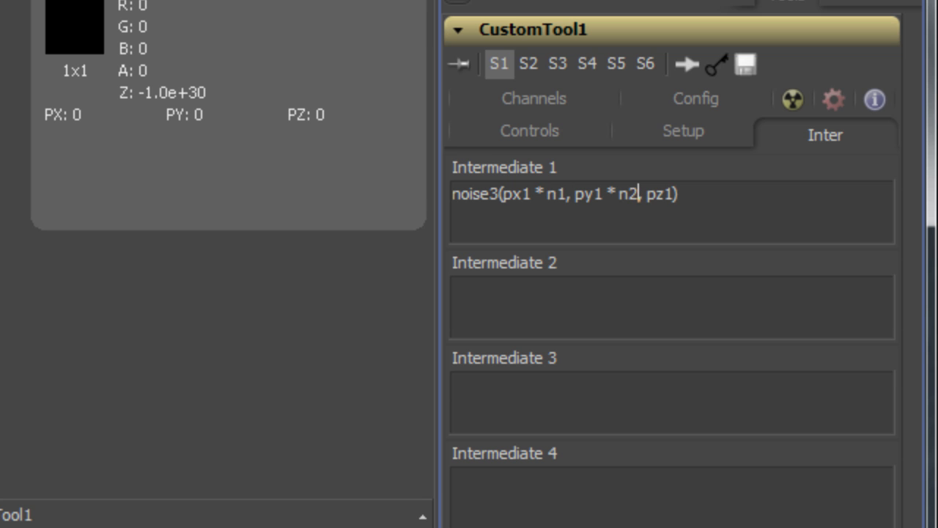
type("* n3")
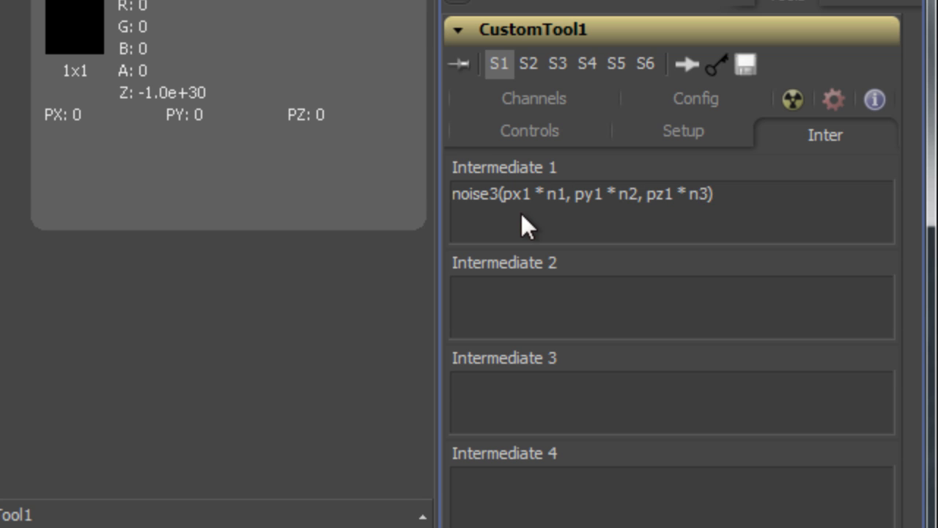
left_click(530, 130)
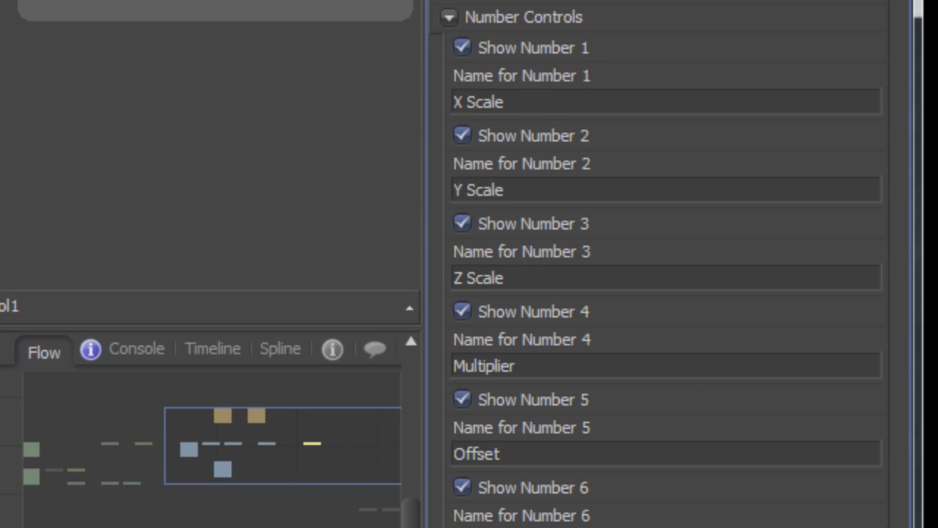
mouse_move(537, 324)
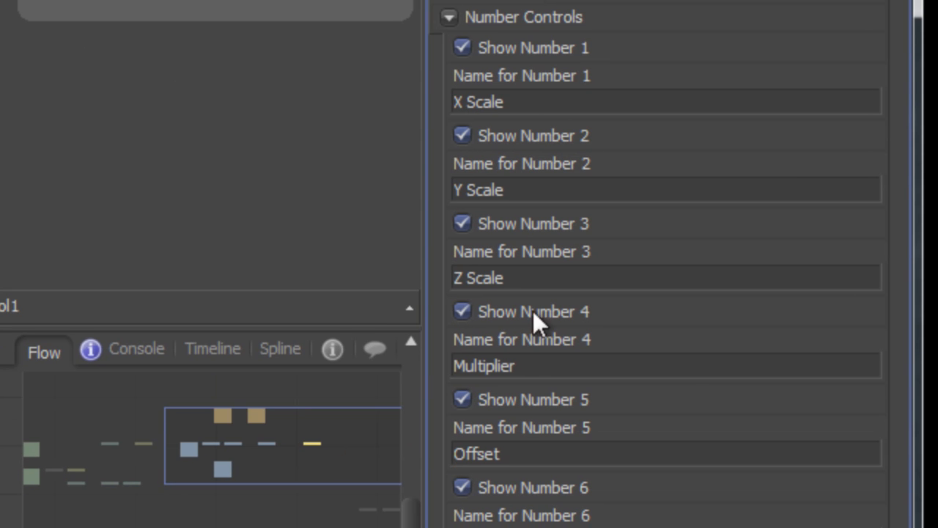
mouse_move(524, 480)
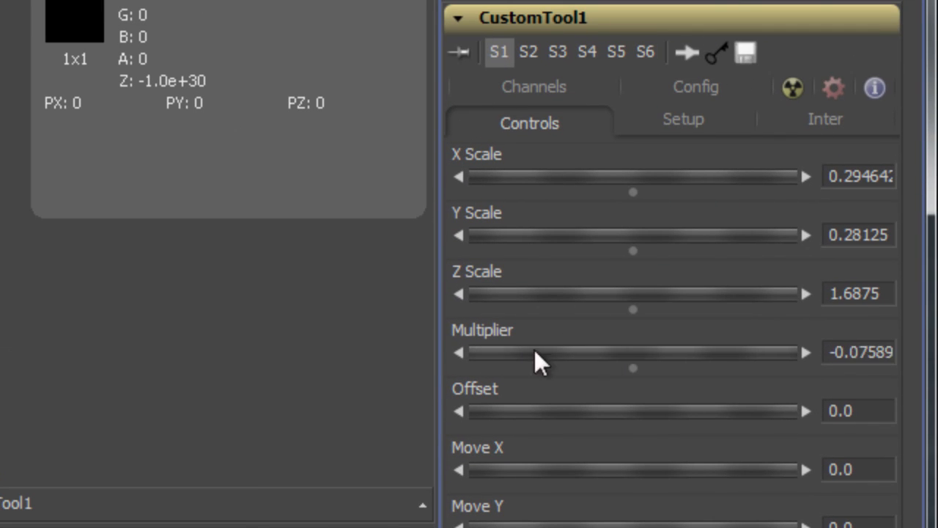
Reset Multiplier to 1.0 and append * n4 + n5 to the noise expression
double_click(858, 352)
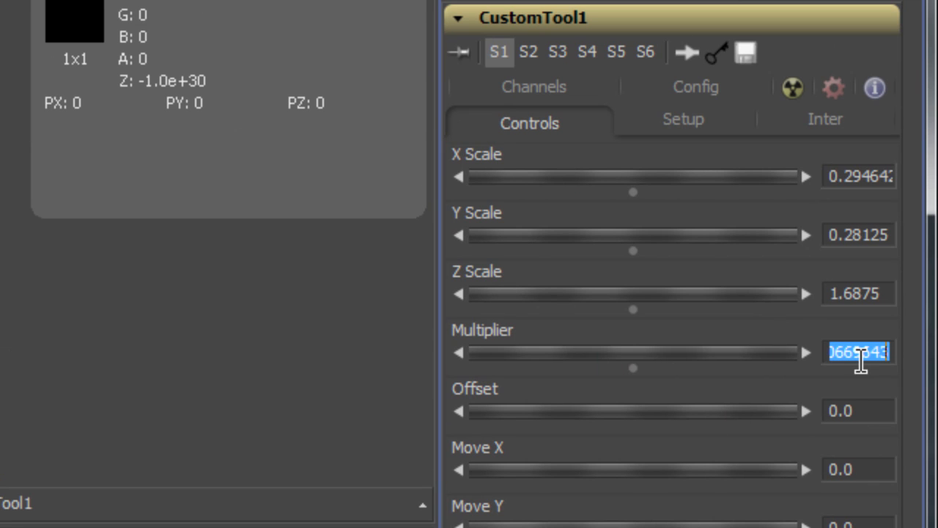
key("Tab")
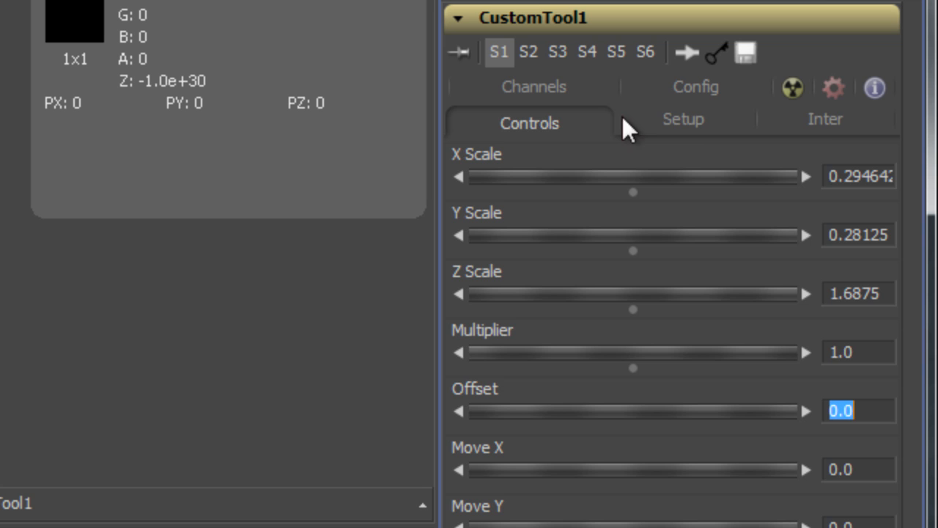
left_click(824, 119)
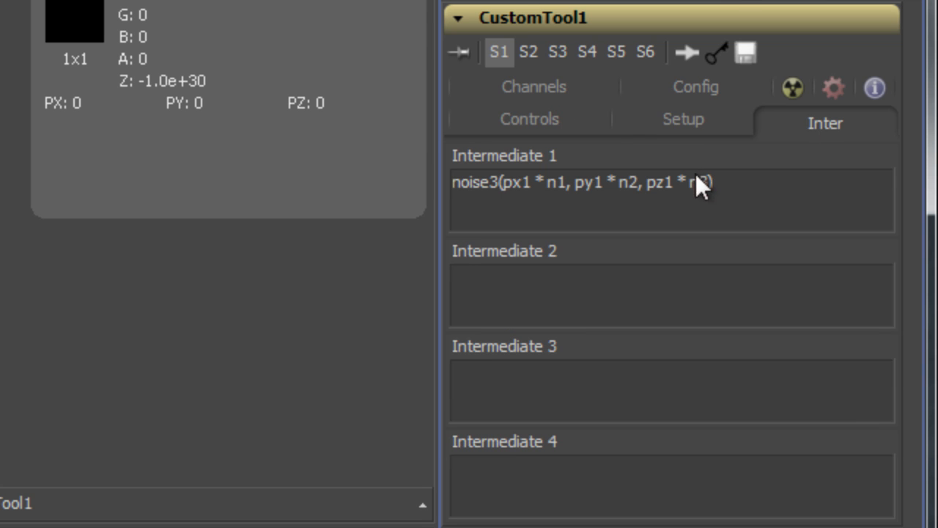
type("3) * n")
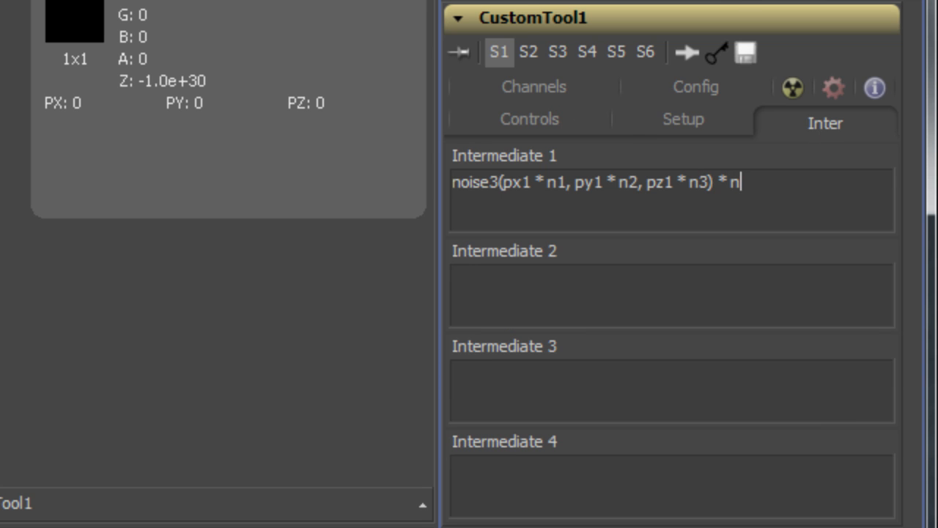
type("4 +")
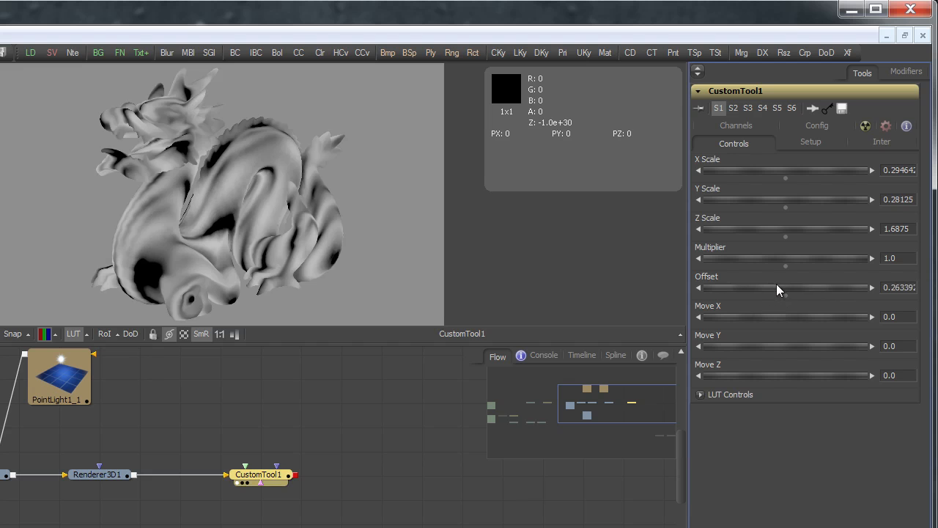
Drag Offset to about 0.38 and Multiplier to about 1.93 to lighten the noise
left_click_drag(762, 287, 796, 287)
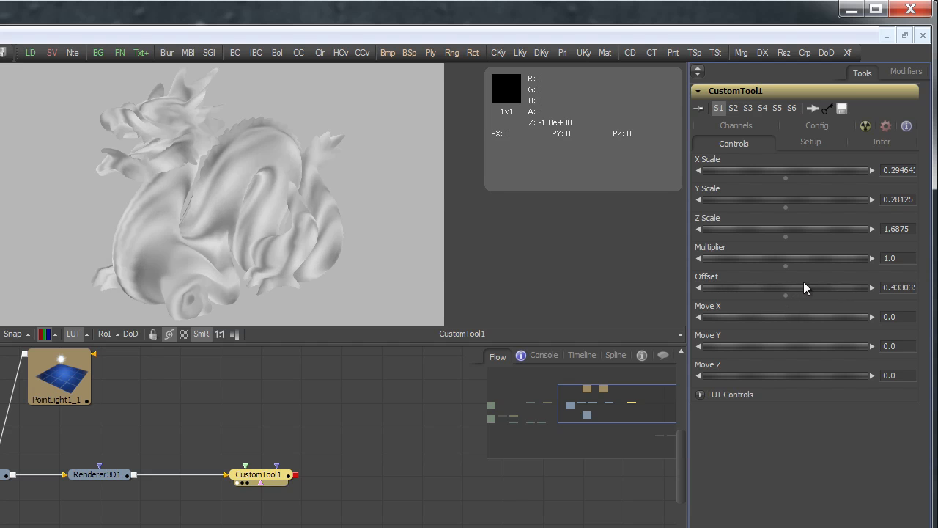
left_click_drag(785, 288, 777, 288)
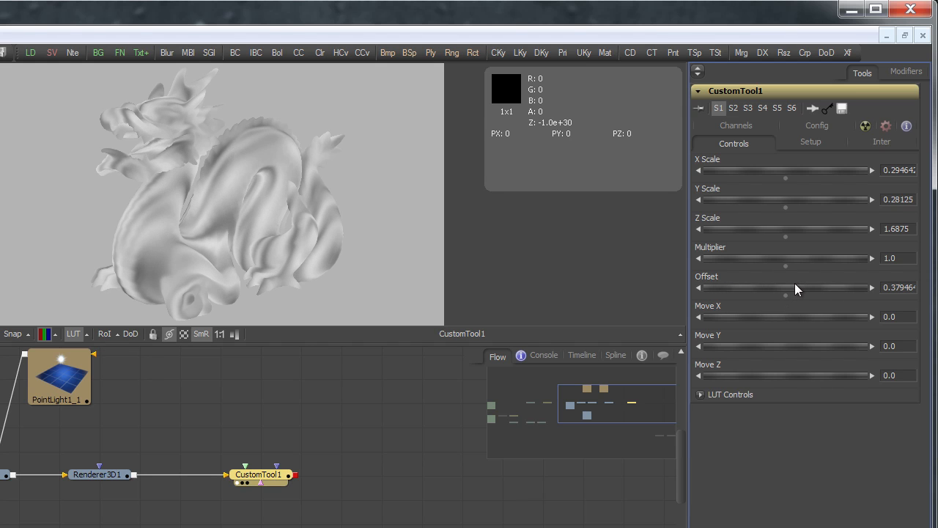
left_click_drag(784, 257, 799, 257)
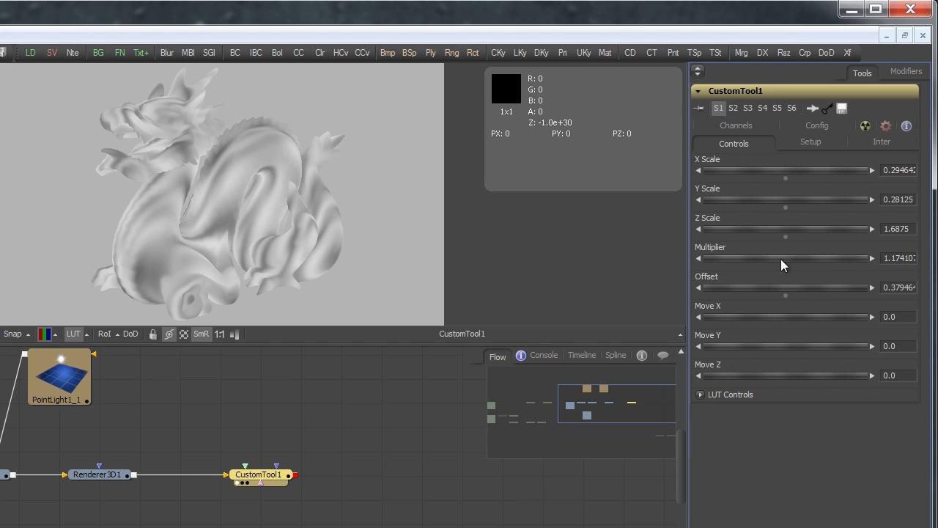
left_click_drag(785, 258, 799, 258)
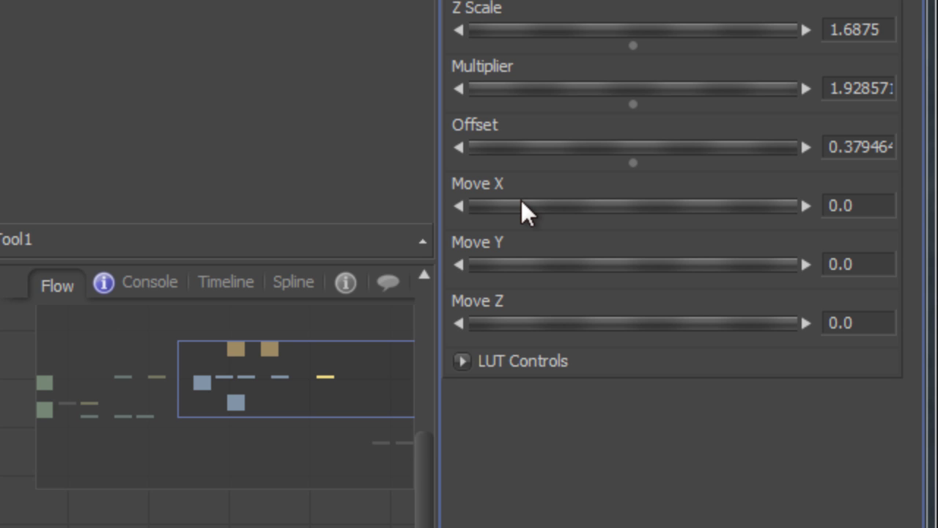
mouse_move(529, 329)
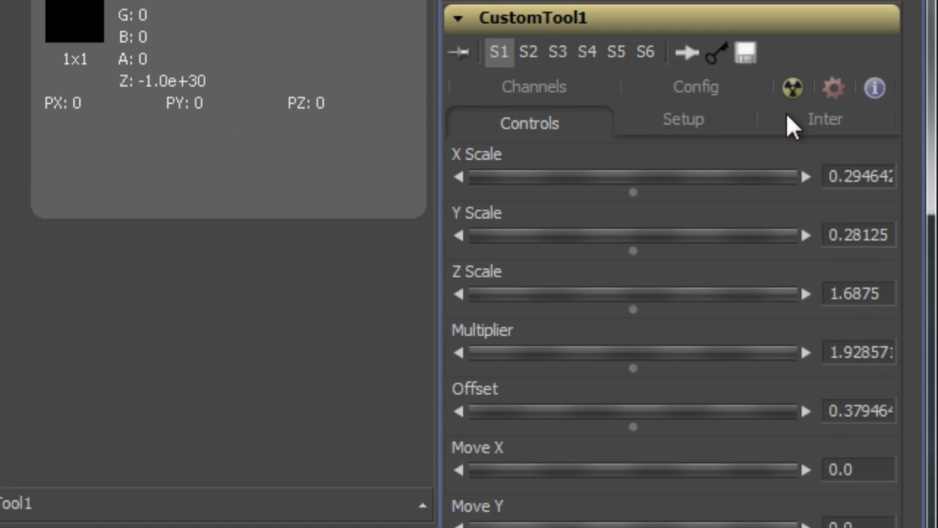
Append + n6, + n7 and + n8 after px1*n1, py1*n2 and pz1*n3 in Intermediate 1
left_click(827, 119)
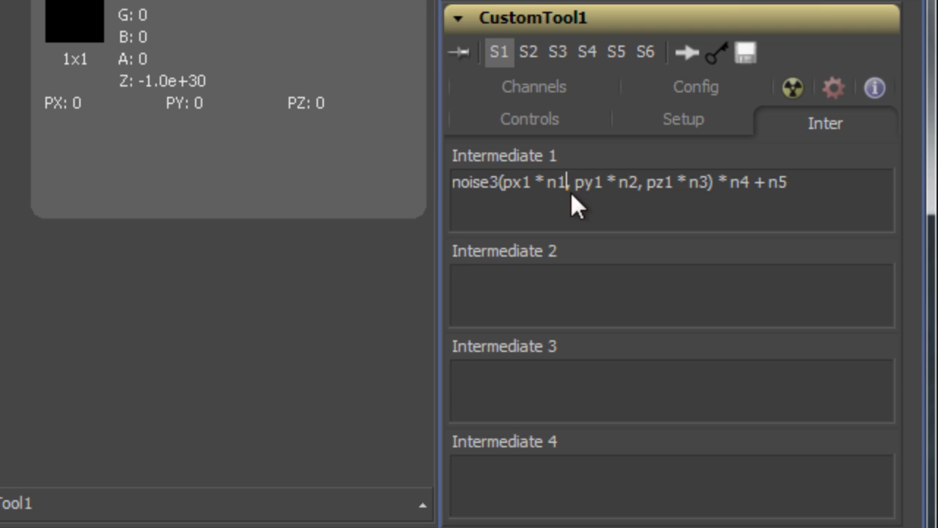
type("+ n6")
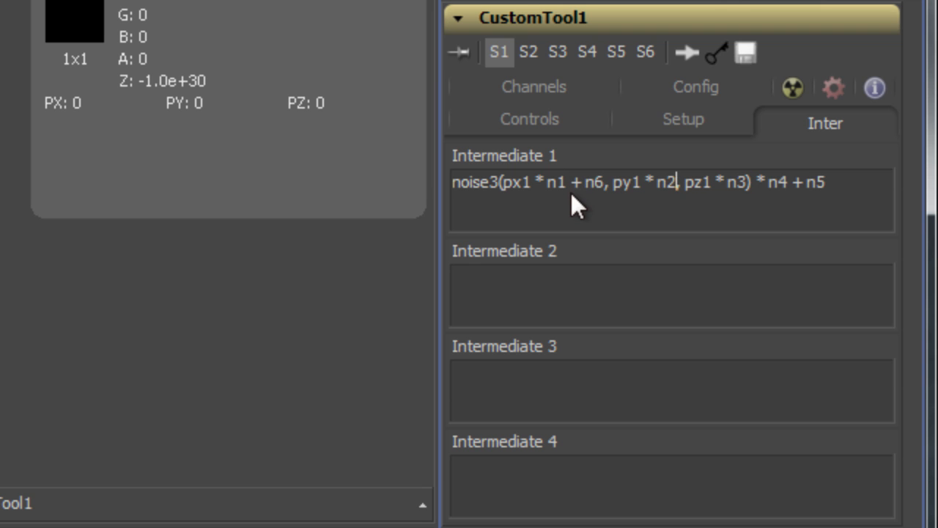
type("+ n7")
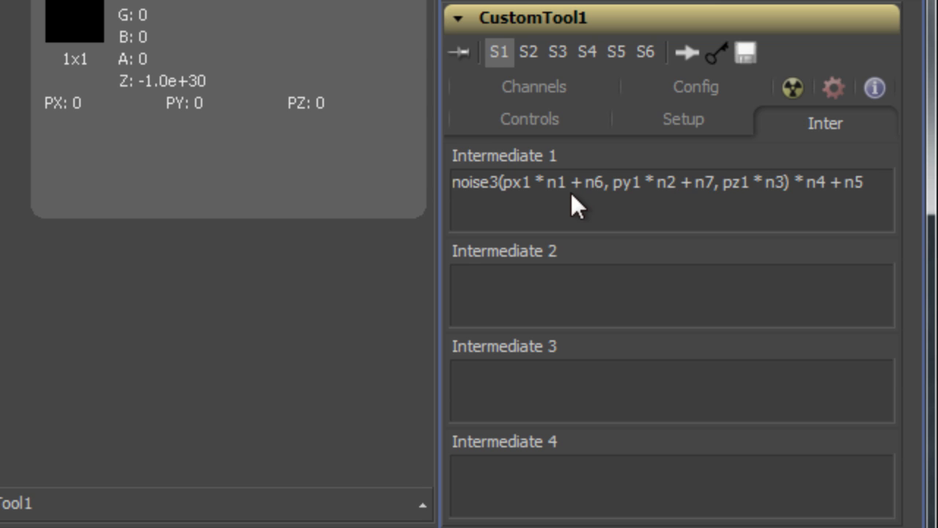
type("+ n8")
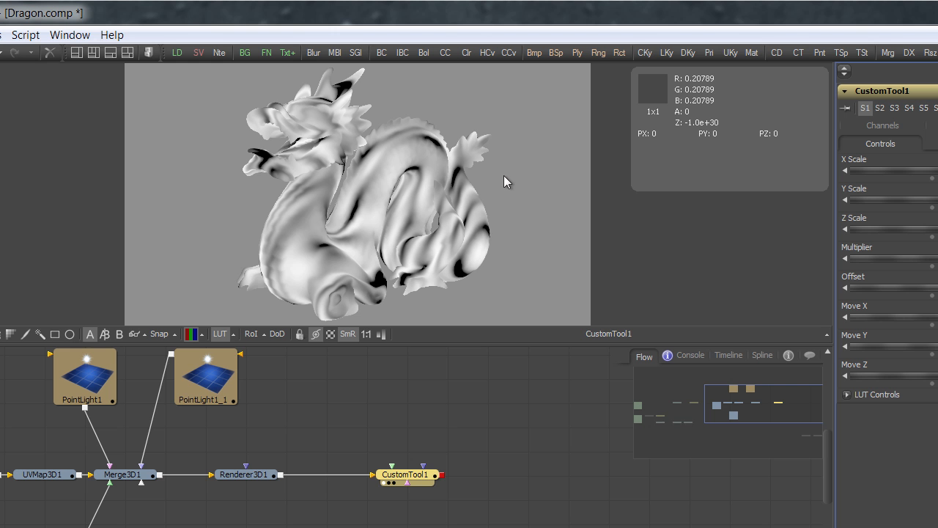
mouse_move(508, 187)
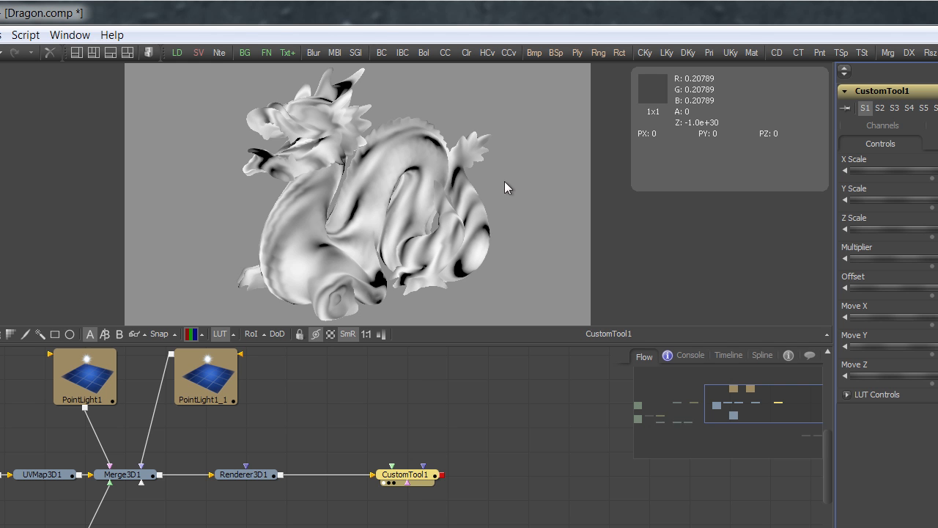
mouse_move(511, 188)
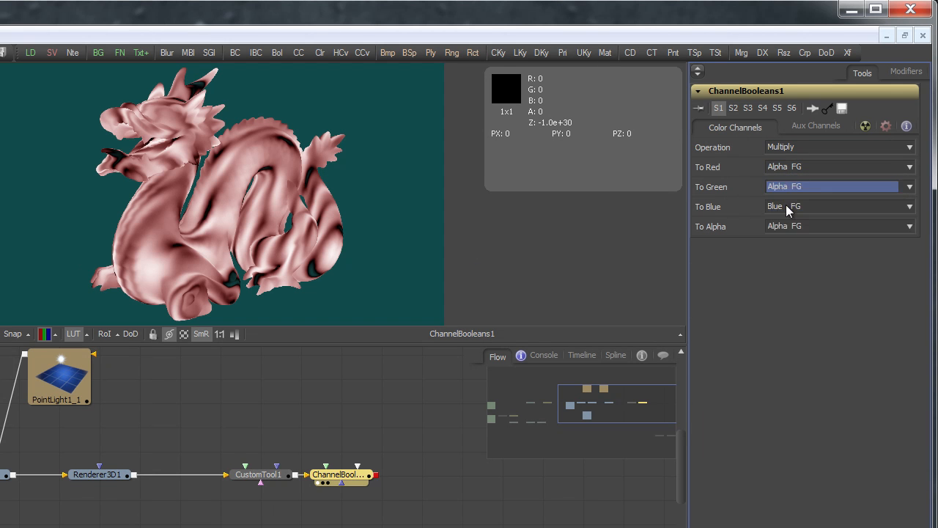
Set Channel Booleans To Blue to Alpha FG and To Alpha to Do Nothing
left_click(837, 206)
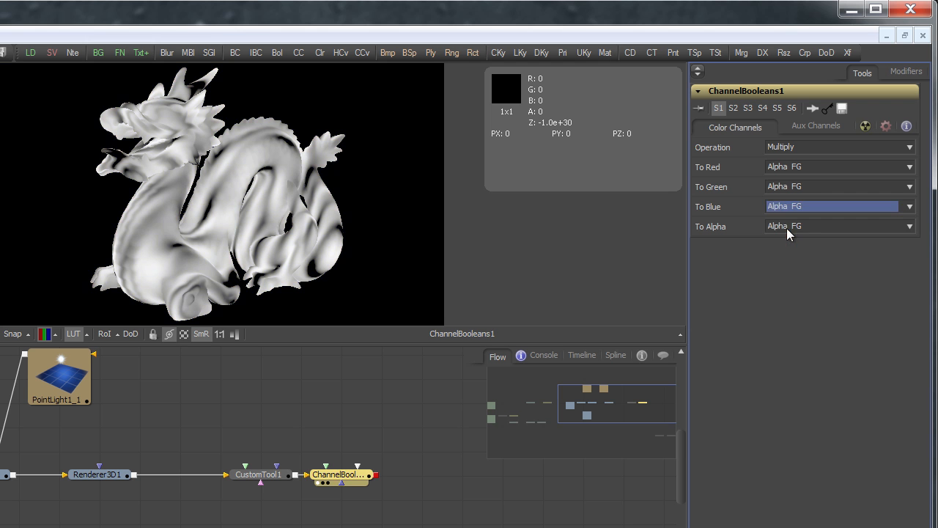
left_click(838, 226)
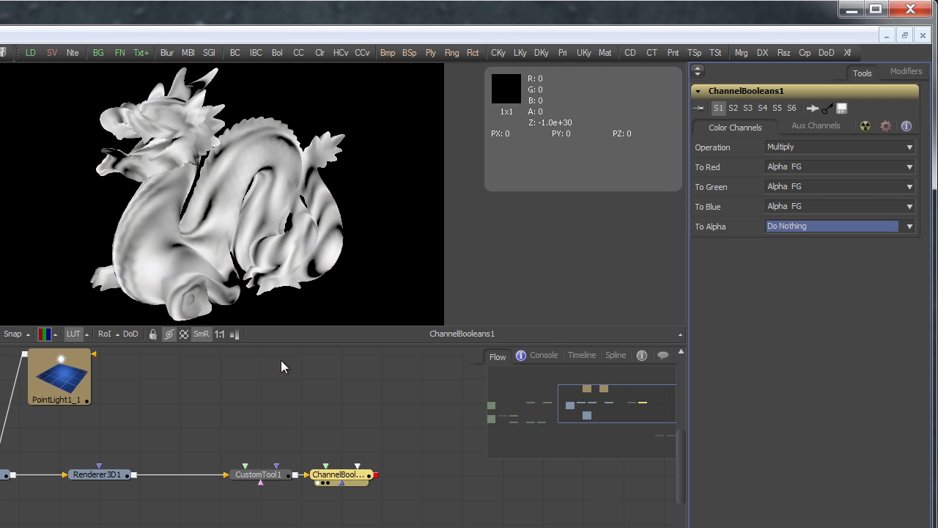
left_click(259, 474)
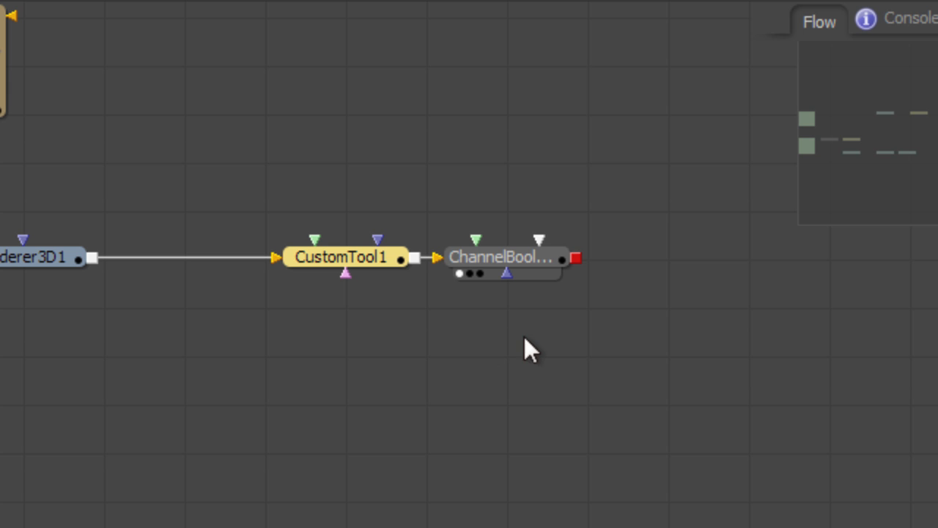
mouse_move(603, 333)
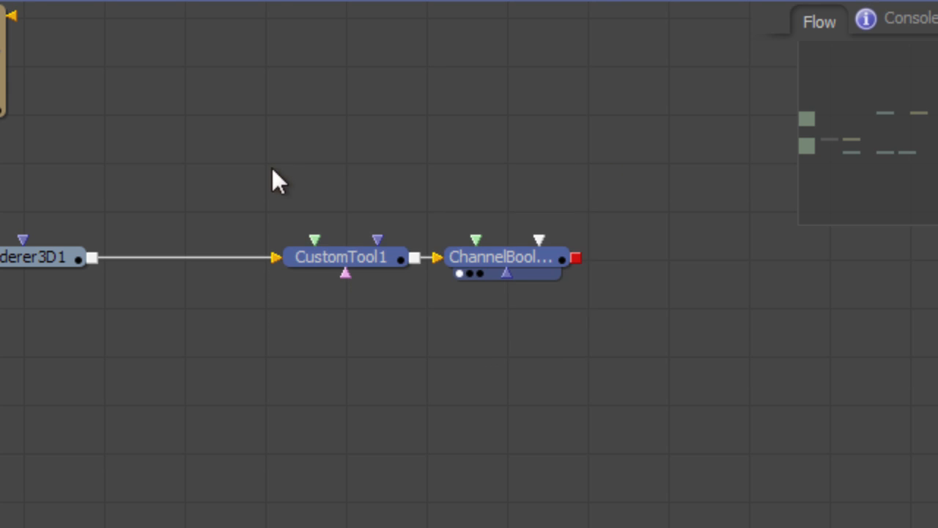
Create a macro from CustomTool1 and ChannelBooleans1 via the right-click Macro menu
left_click(345, 257)
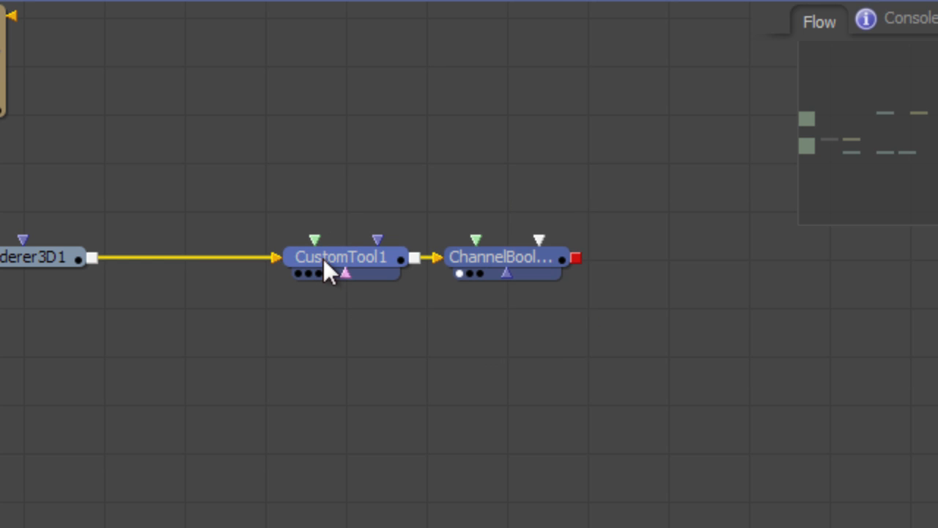
right_click(334, 258)
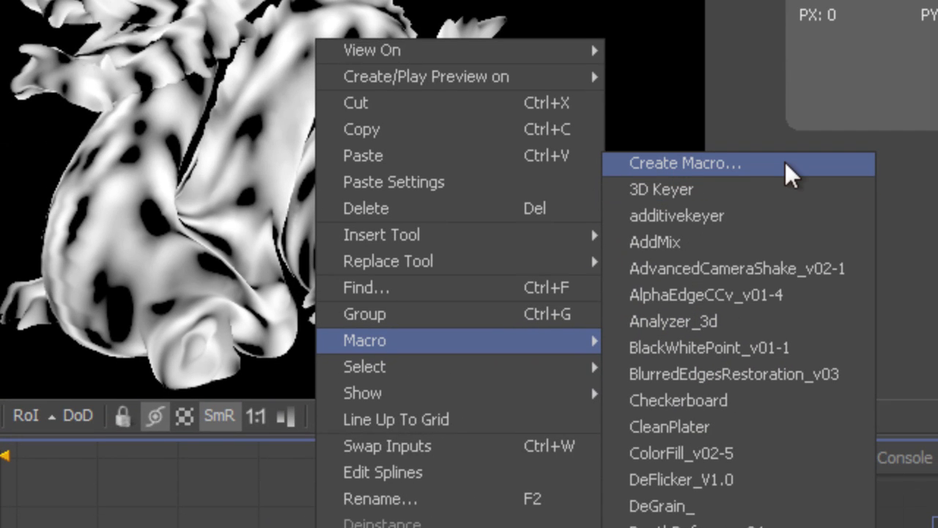
left_click(685, 163)
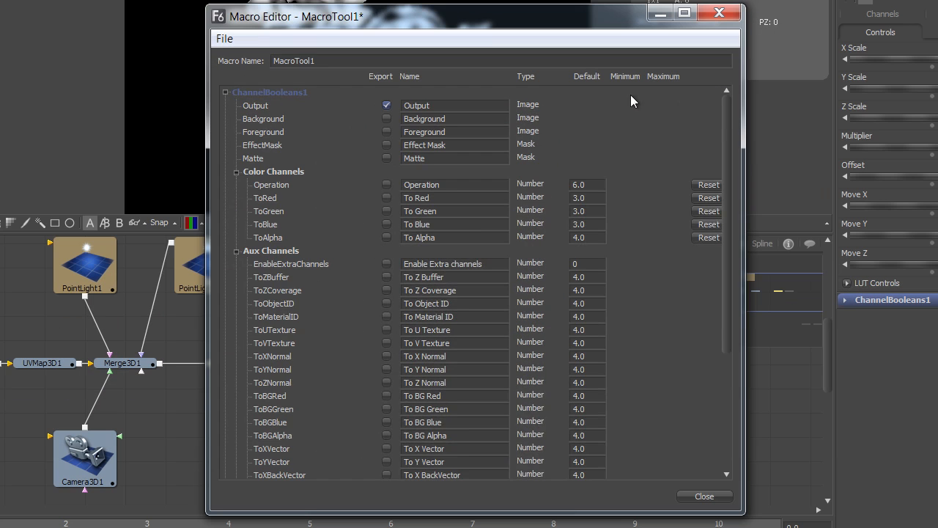
Export CustomTool1's Image 1 input renamed to Input, and review the remaining inputs
scroll("down", 3)
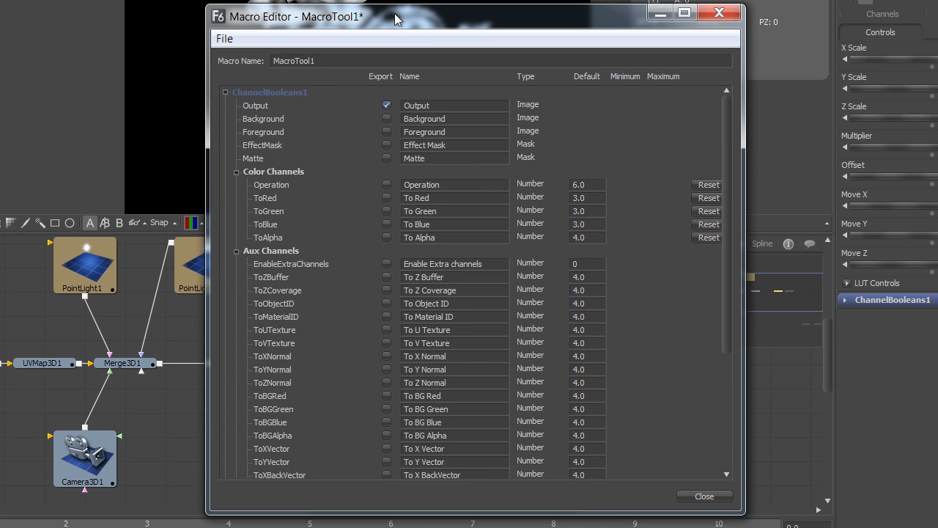
mouse_move(318, 97)
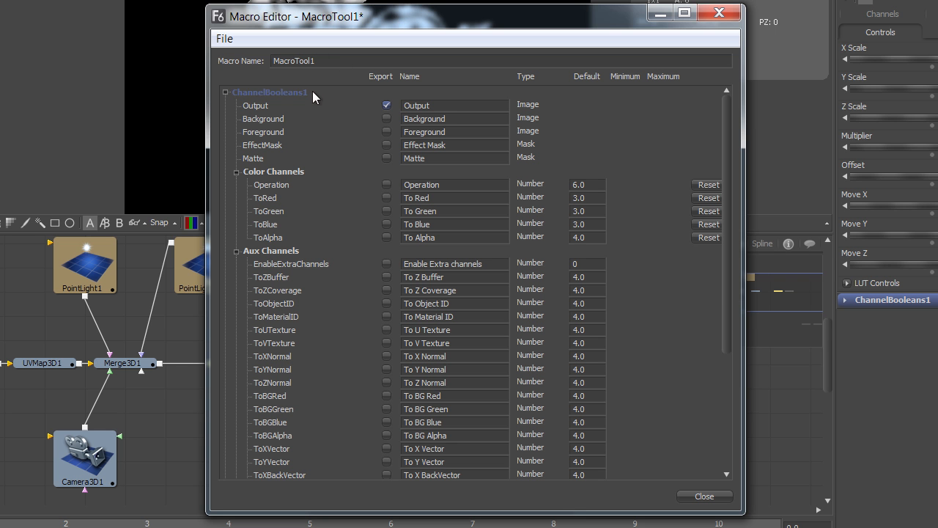
mouse_move(330, 21)
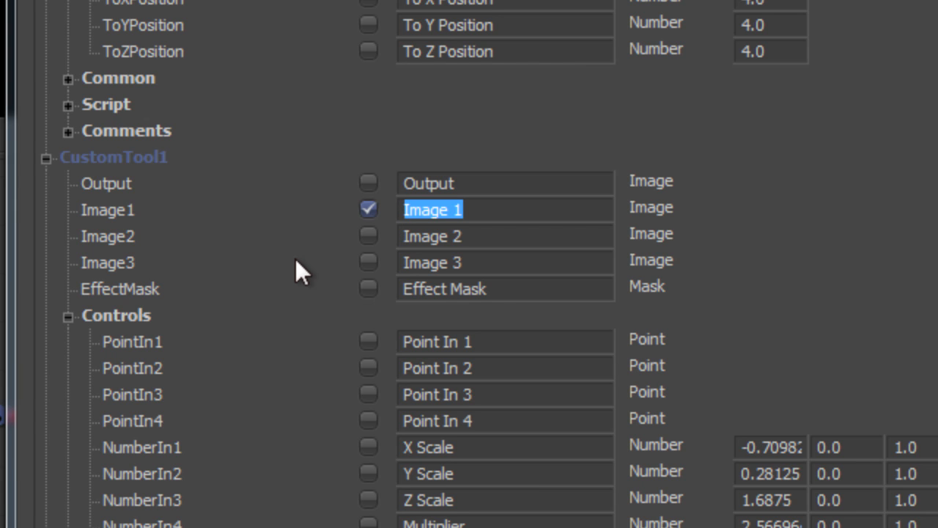
mouse_move(467, 229)
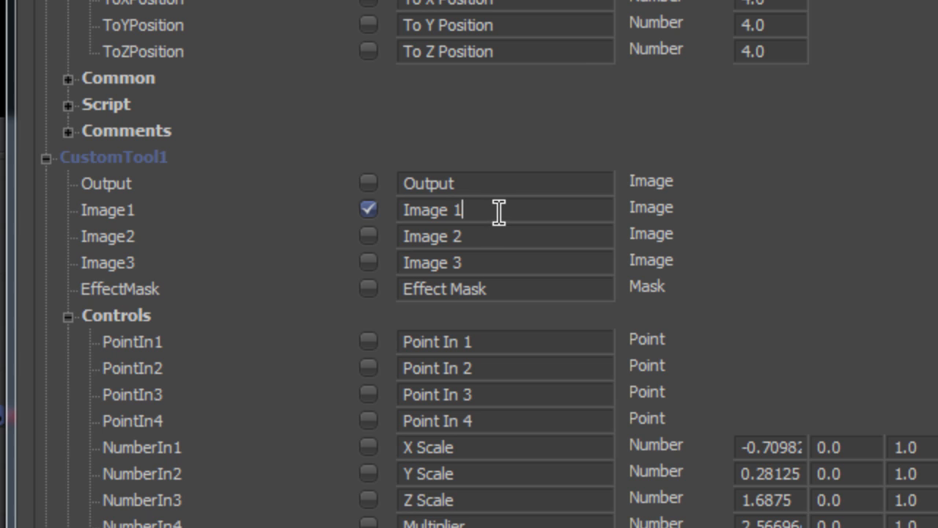
double_click(432, 210)
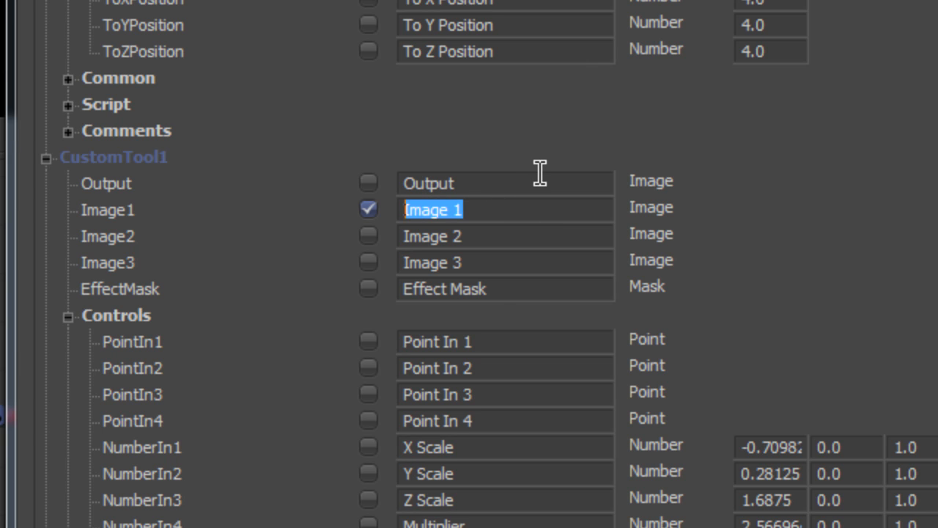
type("Input")
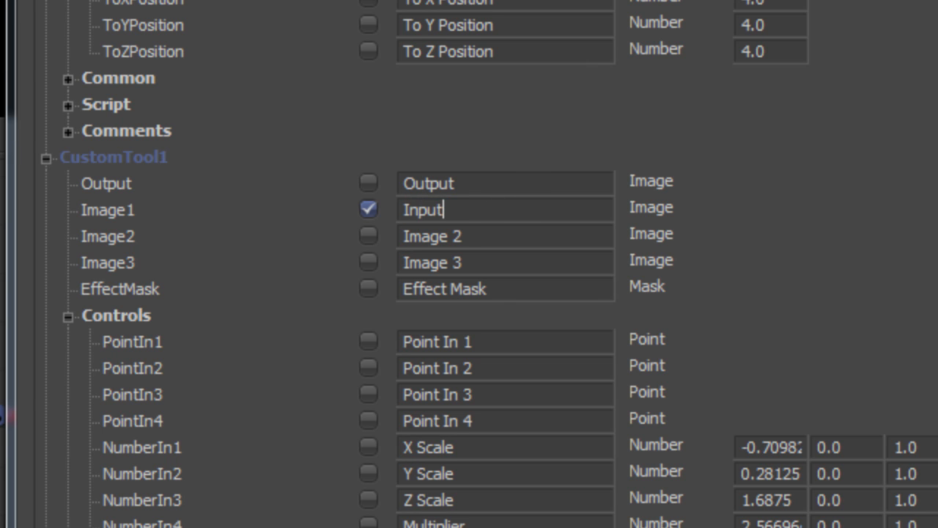
scroll("down", 3)
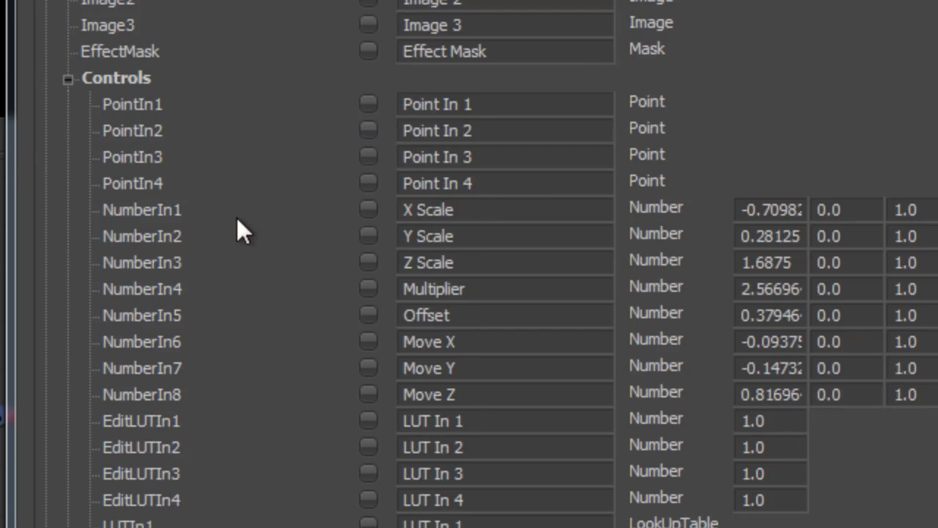
scroll("down", 3)
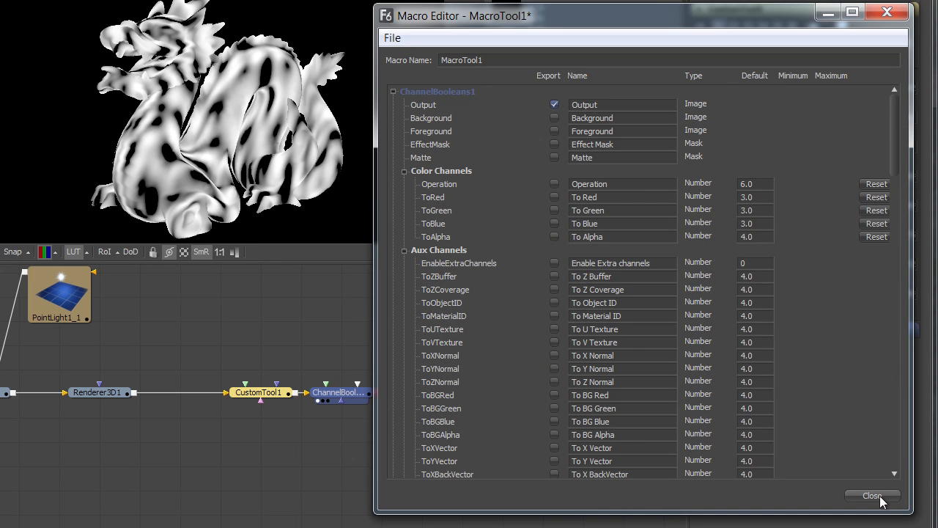
Close the Macro Editor, confirm saving, and name the macro file TutorialMacro
left_click(871, 495)
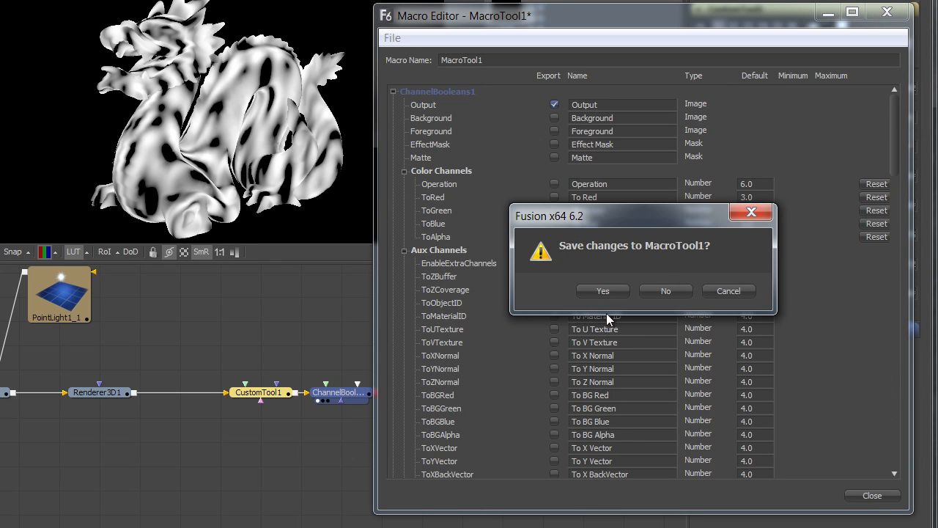
left_click(603, 290)
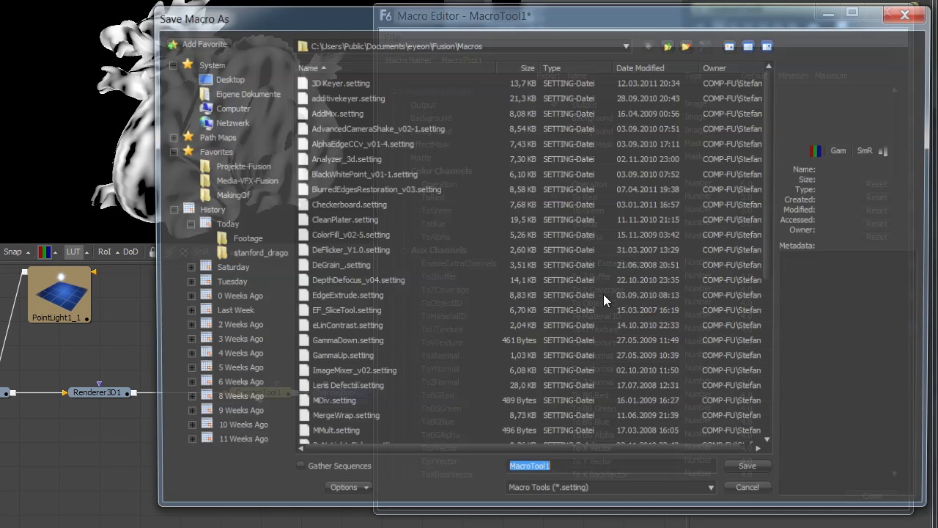
type("Tutor")
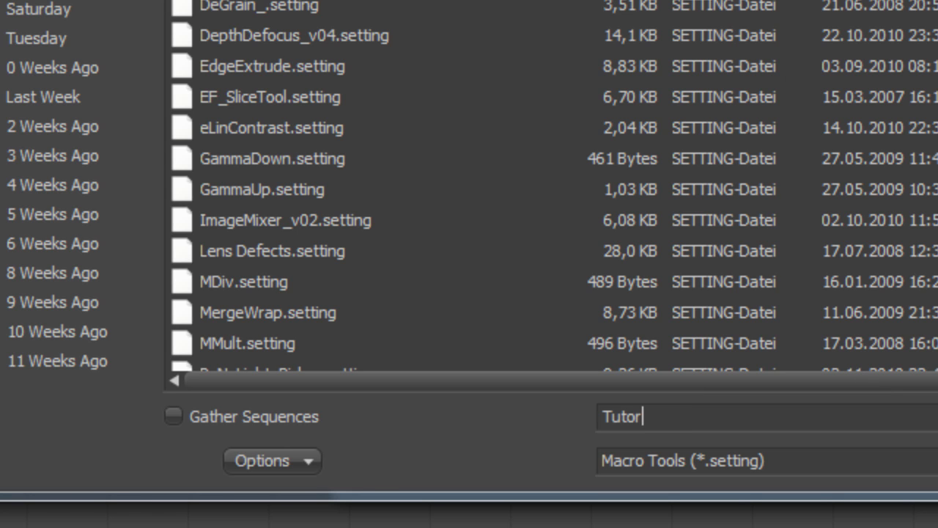
type("ialMacr")
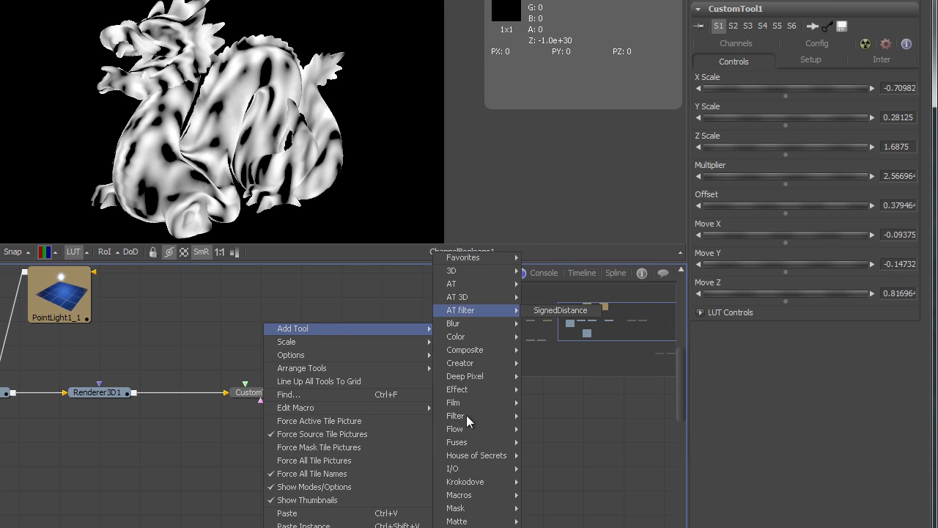
mouse_move(466, 495)
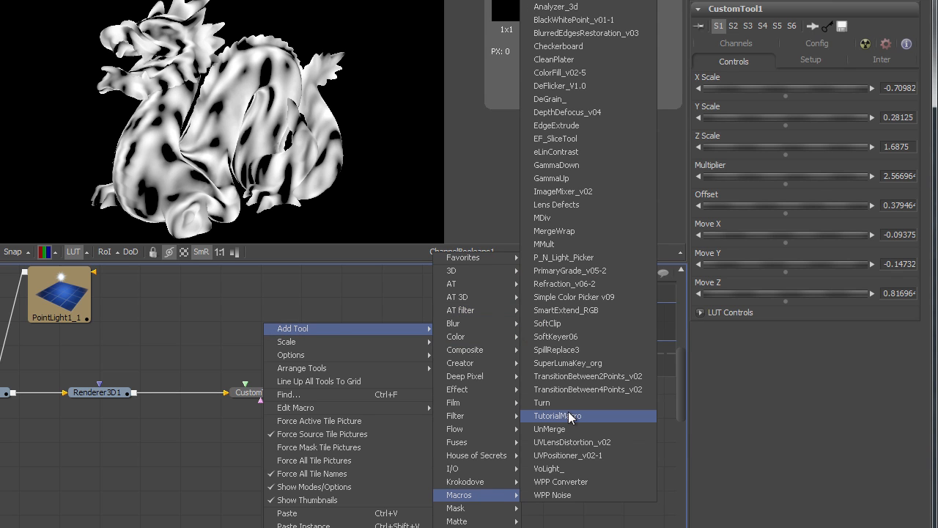
Add the saved TutorialMacro to the flow and drag its X Scale slider to test it
left_click(554, 416)
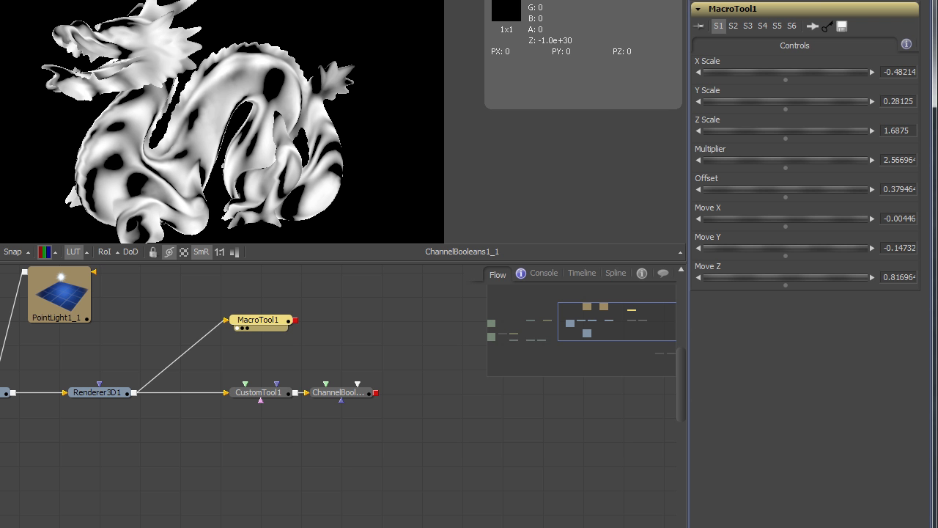
mouse_move(757, 98)
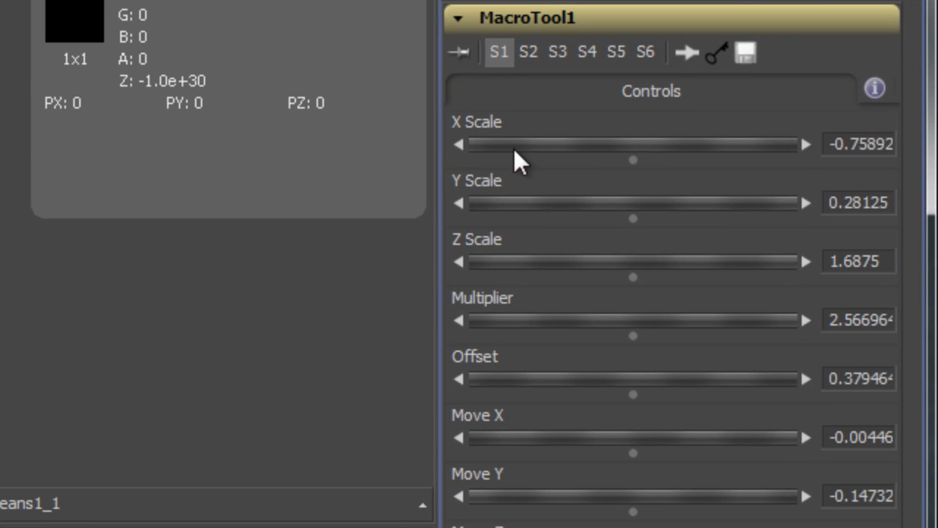
left_click_drag(520, 144, 634, 168)
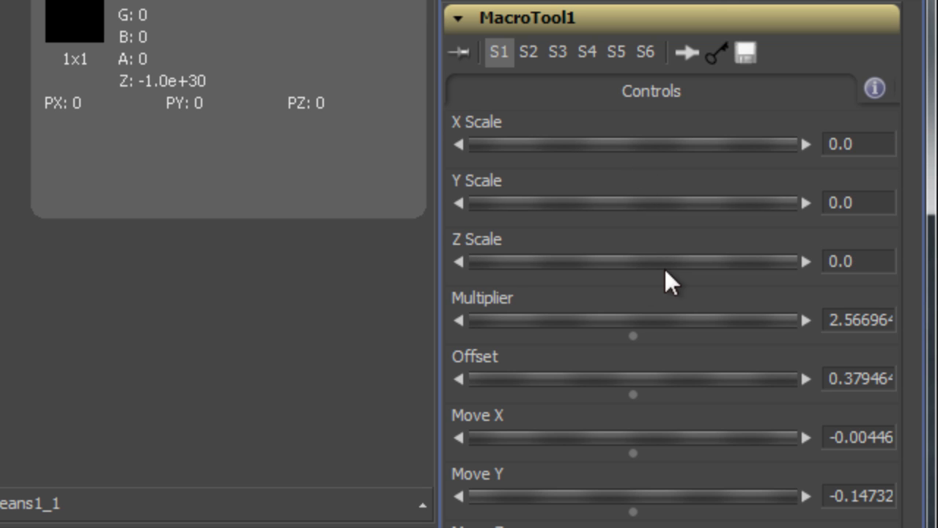
left_click_drag(469, 144, 633, 143)
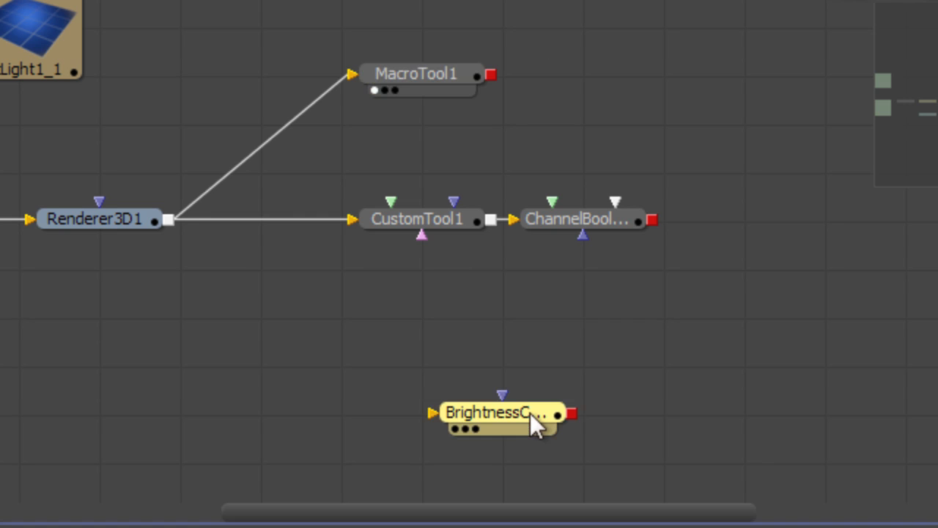
Sweep BrightnessContrast1's Gain from near zero to its maximum, then enter 5.0
double_click(498, 412)
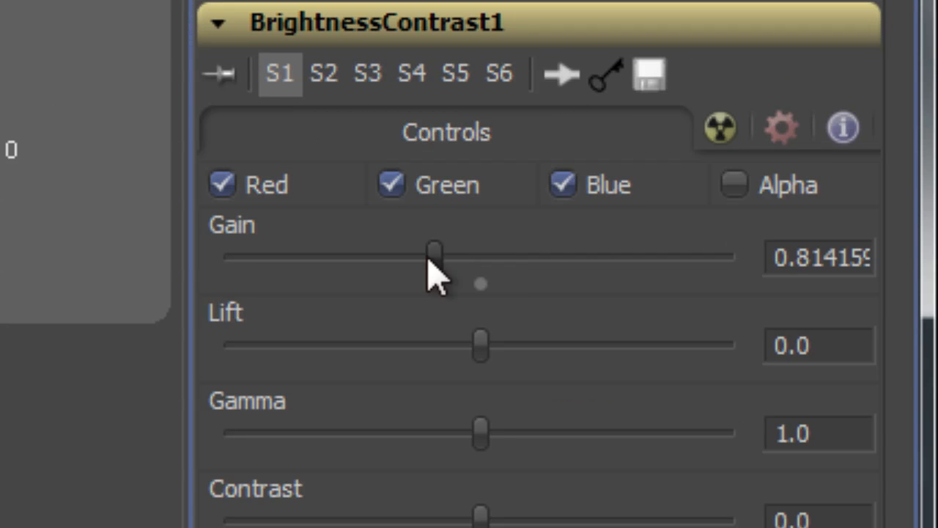
left_click_drag(435, 256, 479, 255)
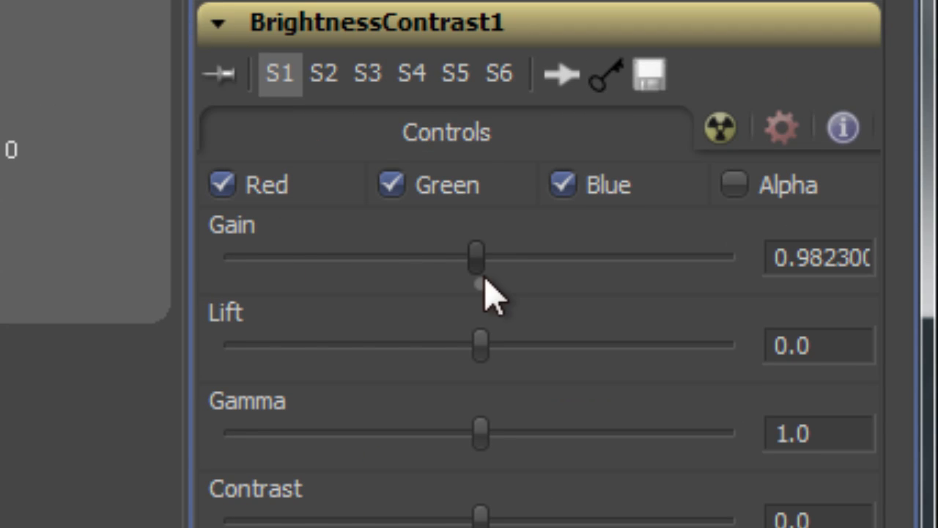
left_click_drag(476, 255, 596, 255)
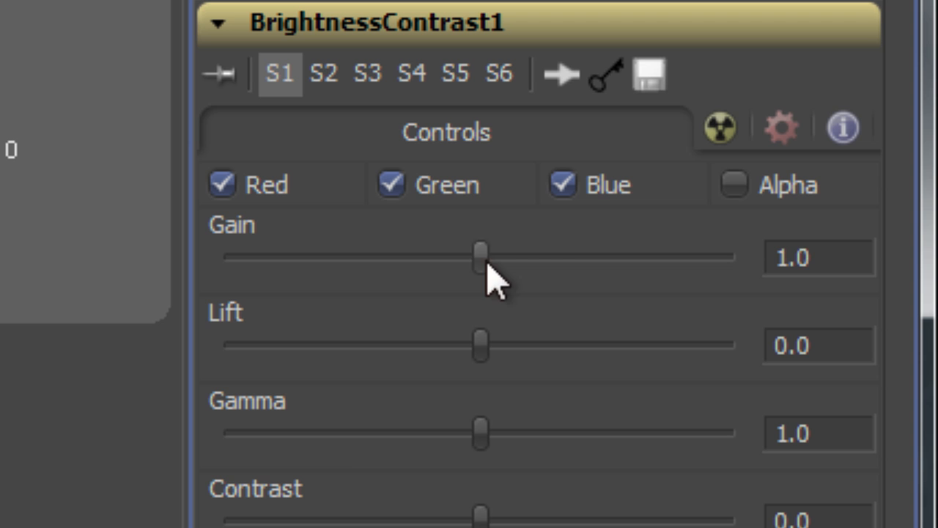
left_click_drag(480, 256, 242, 256)
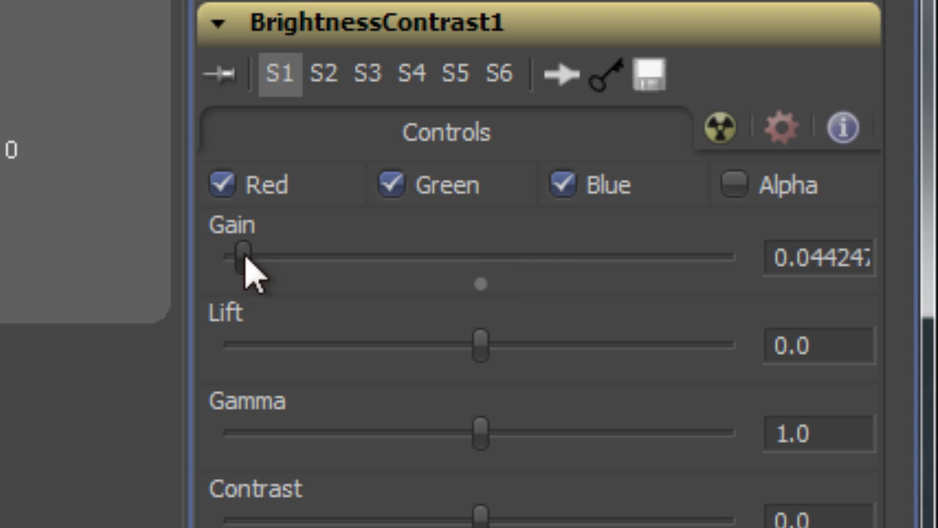
left_click_drag(242, 256, 372, 257)
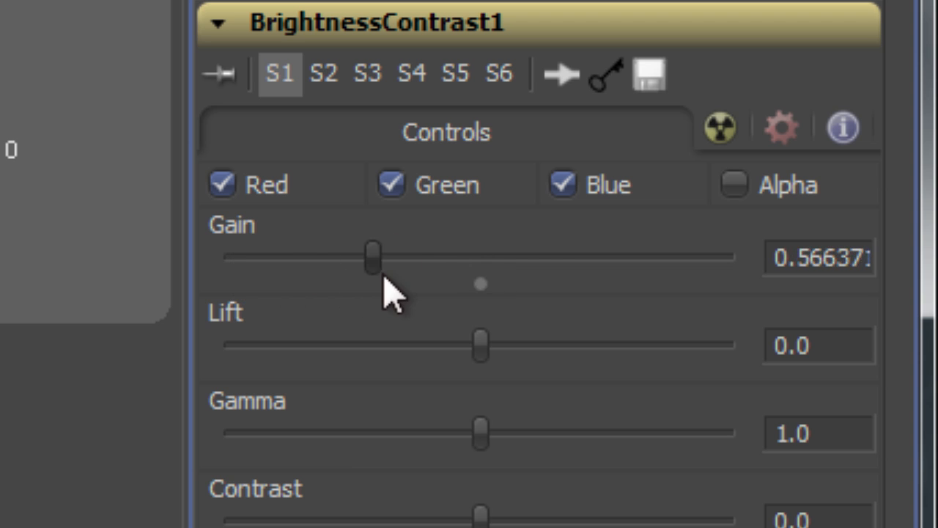
left_click_drag(370, 255, 484, 255)
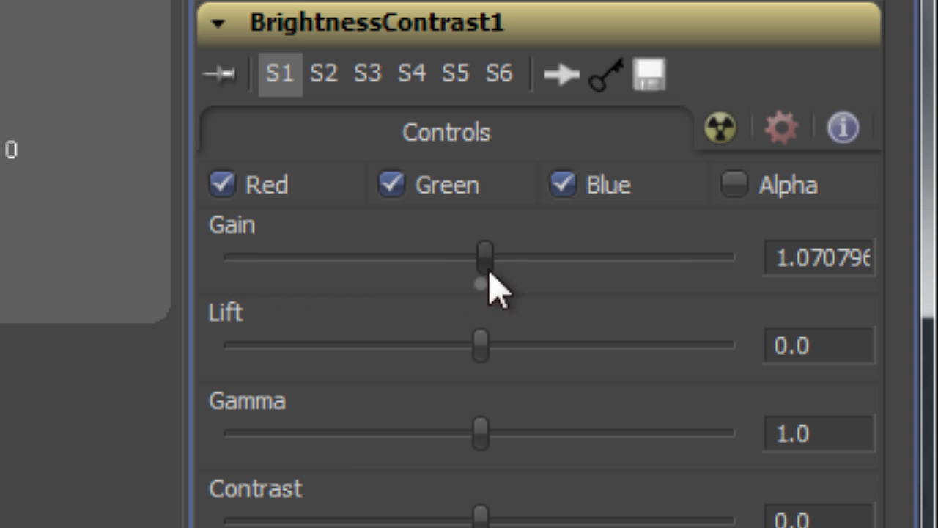
left_click_drag(482, 255, 692, 255)
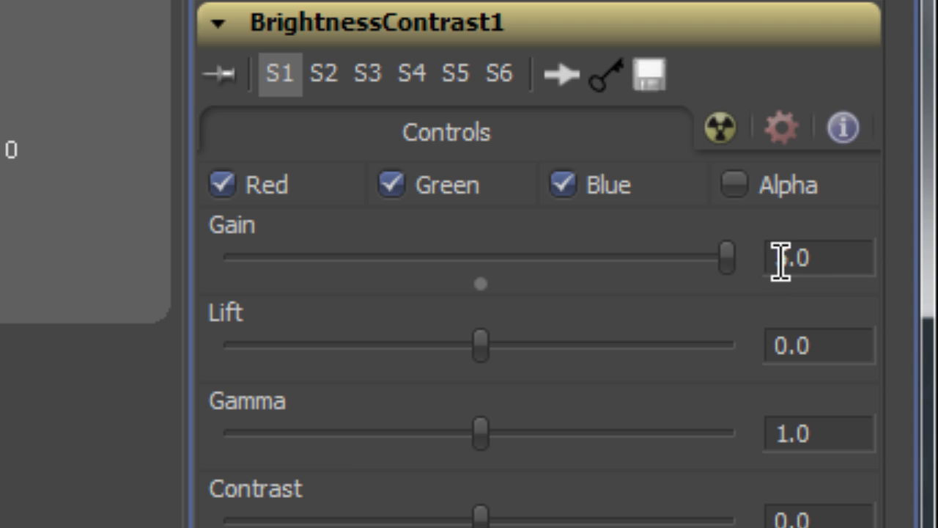
type("5.0")
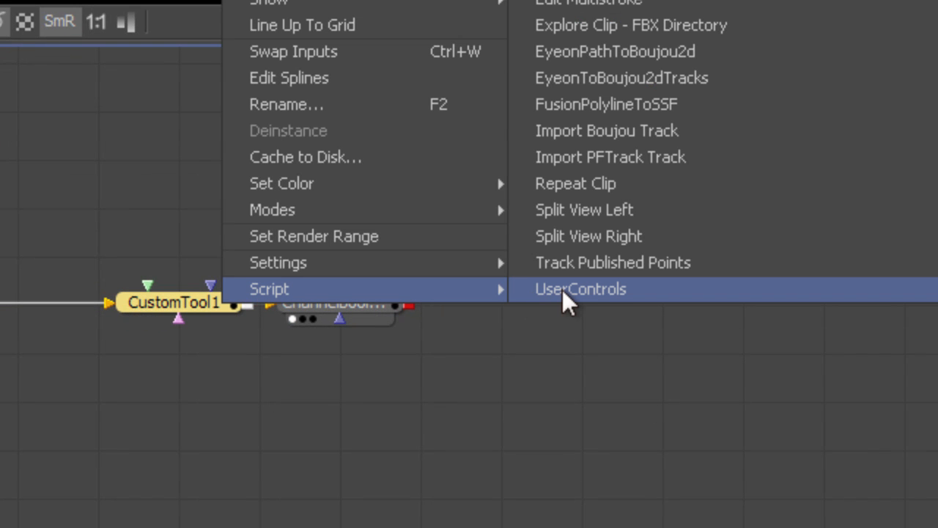
Run UserControls on CustomTool1 and add a slider control named Scale X
left_click(579, 288)
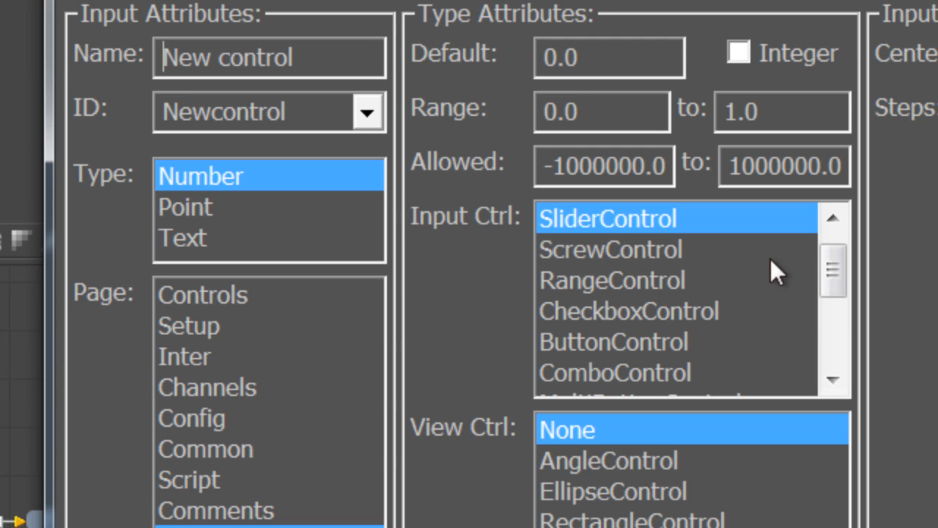
mouse_move(670, 264)
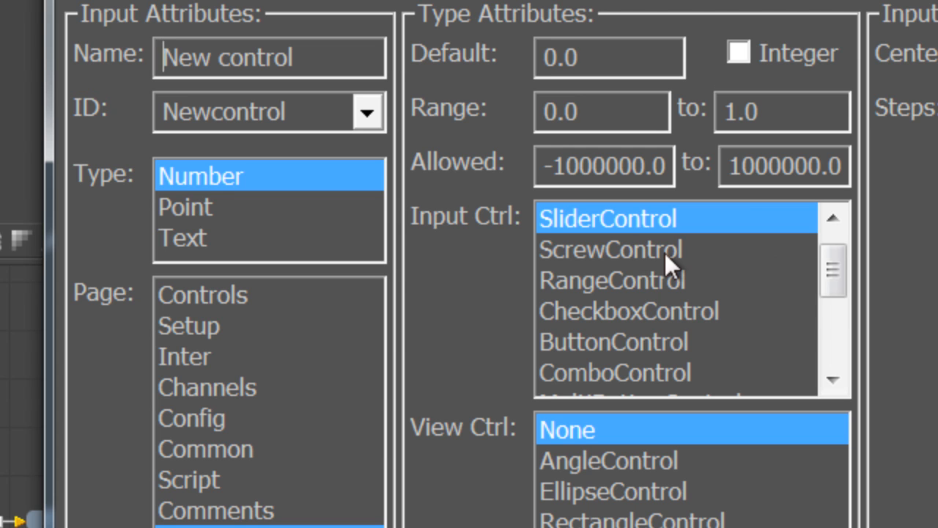
left_click(630, 311)
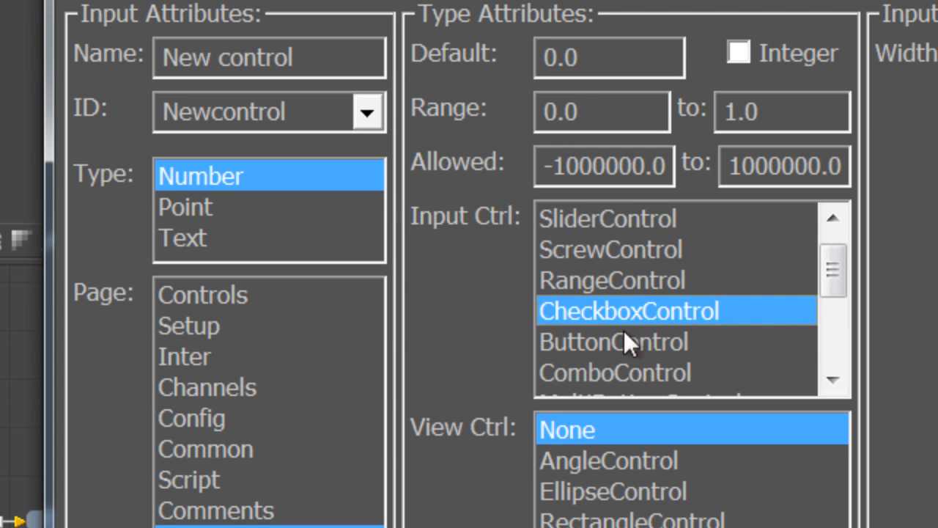
left_click(614, 342)
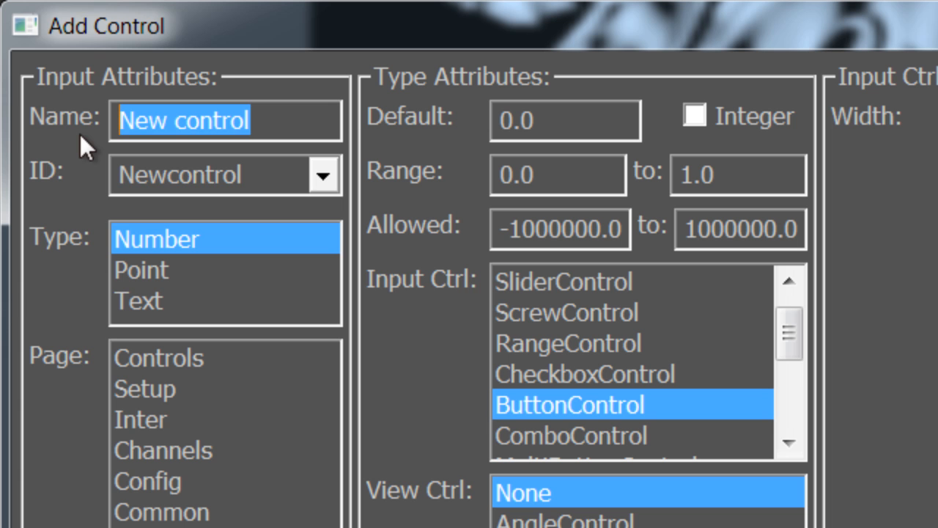
type("Scale")
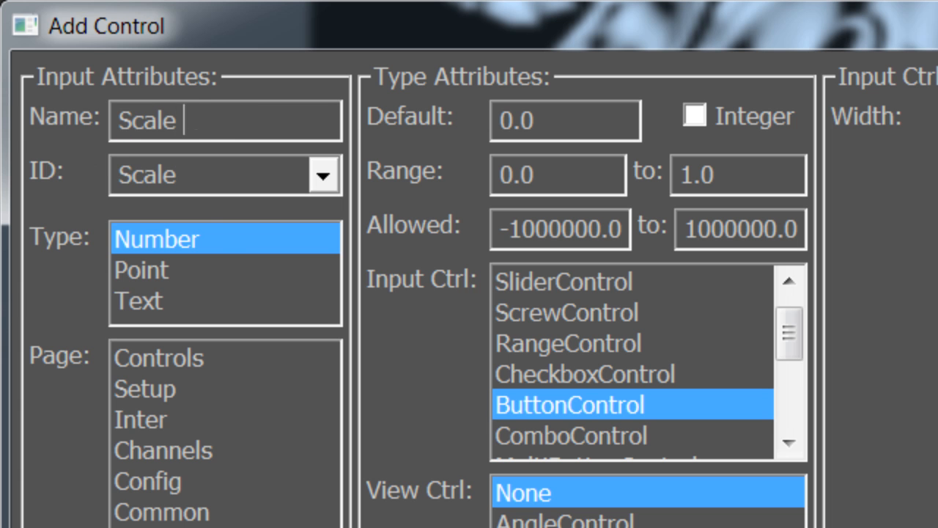
type("X")
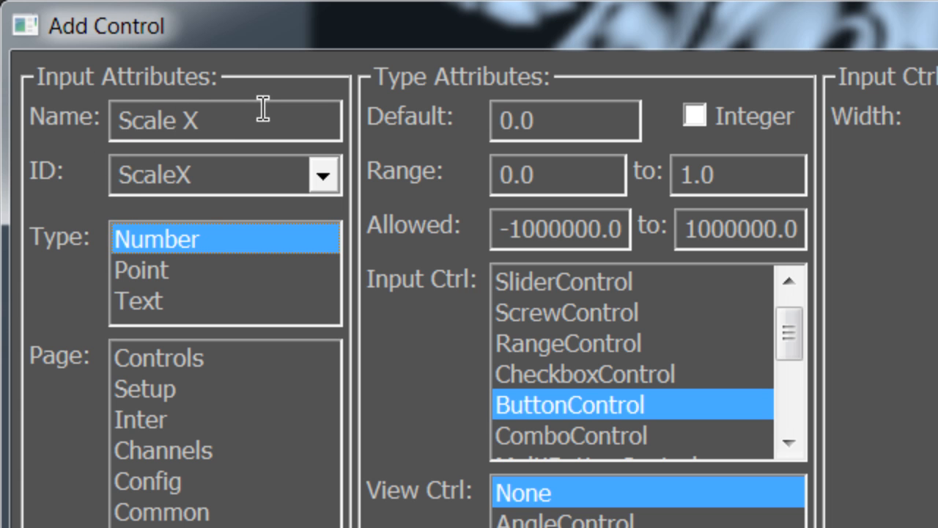
left_click(567, 282)
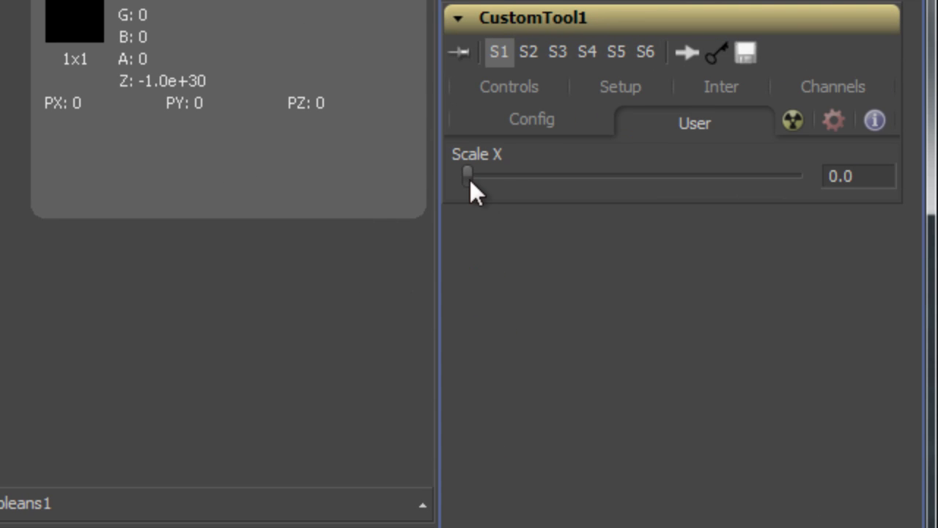
Drag CustomTool1's Scale X slider to about 0.54, stretching the noise into vertical stripes
left_click_drag(467, 174, 646, 174)
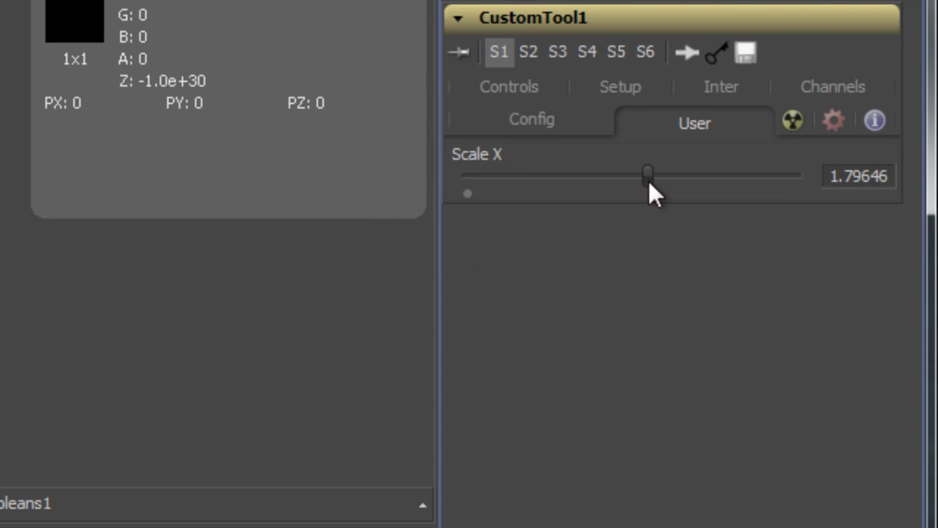
left_click_drag(647, 175, 665, 174)
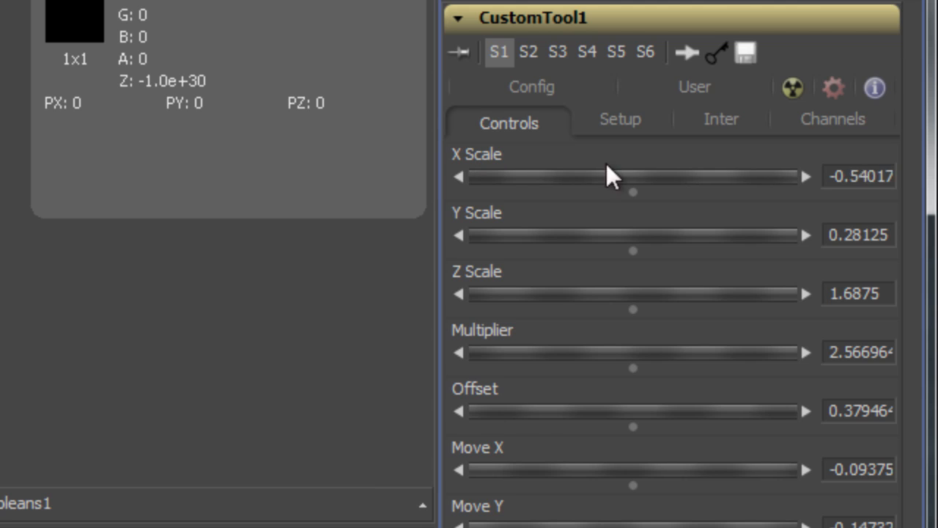
left_click_drag(601, 175, 634, 176)
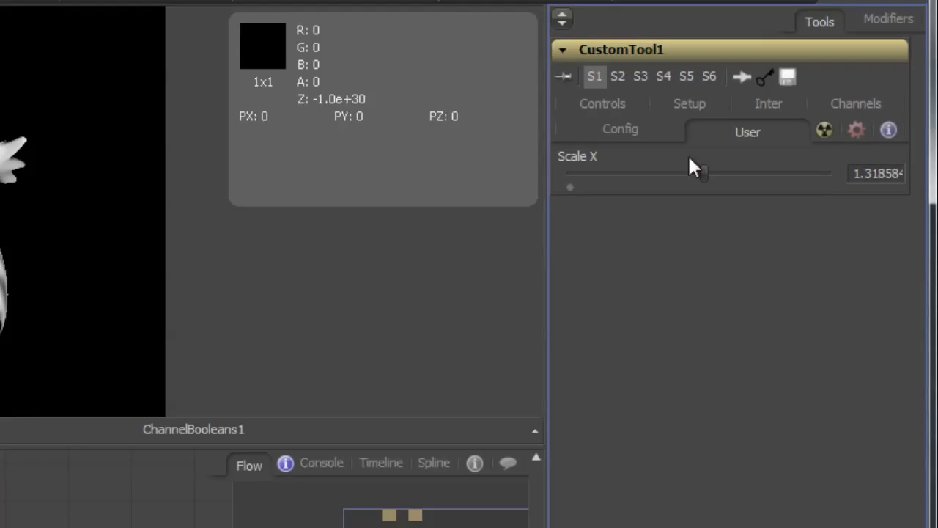
left_click_drag(704, 173, 841, 169)
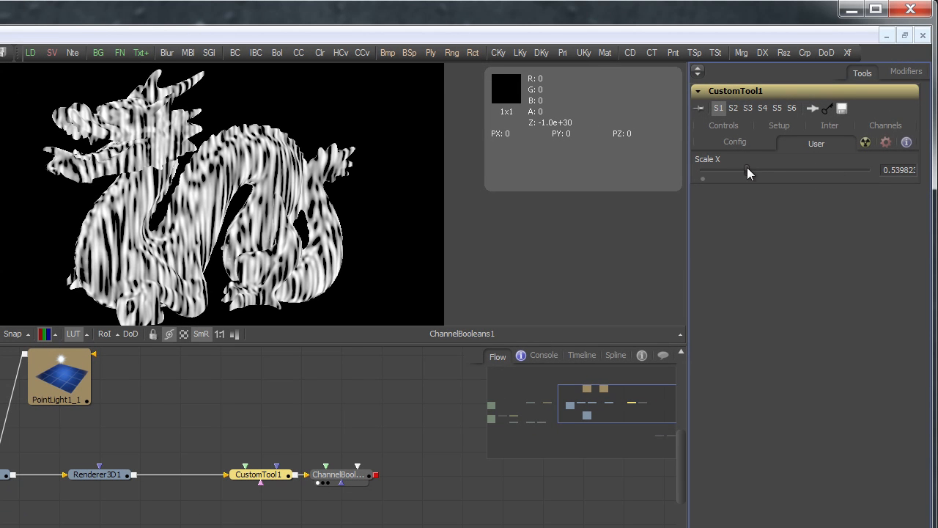
left_click_drag(746, 170, 776, 170)
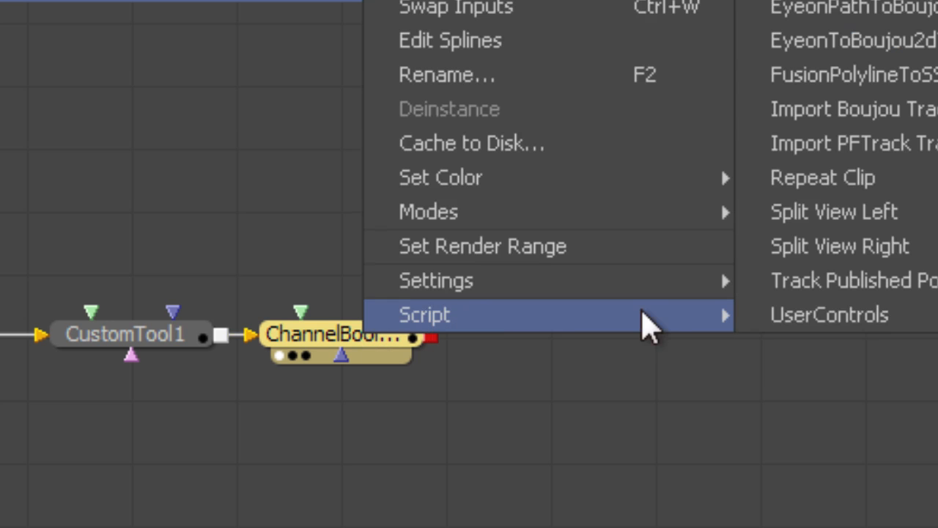
Run UserControls on ChannelBooleans1, name the control Post Multiply, and make it a checkbox
left_click(828, 313)
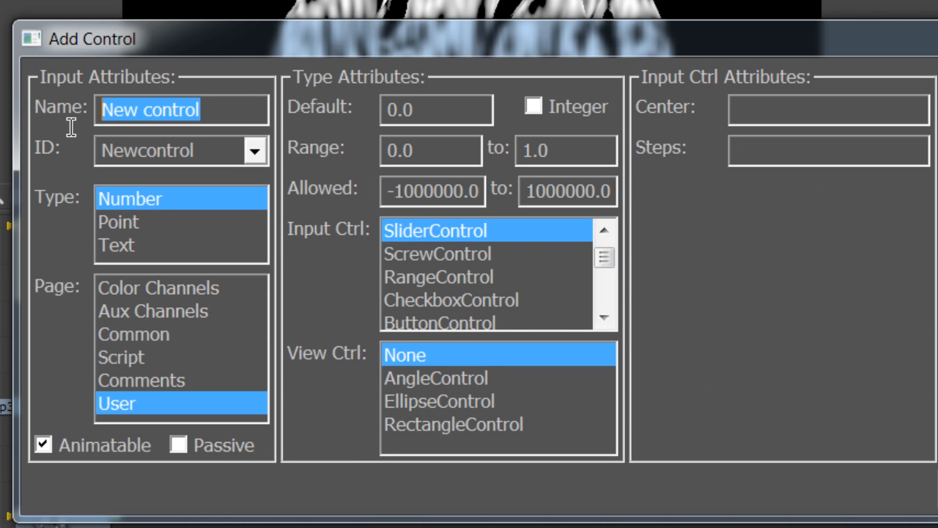
mouse_move(72, 136)
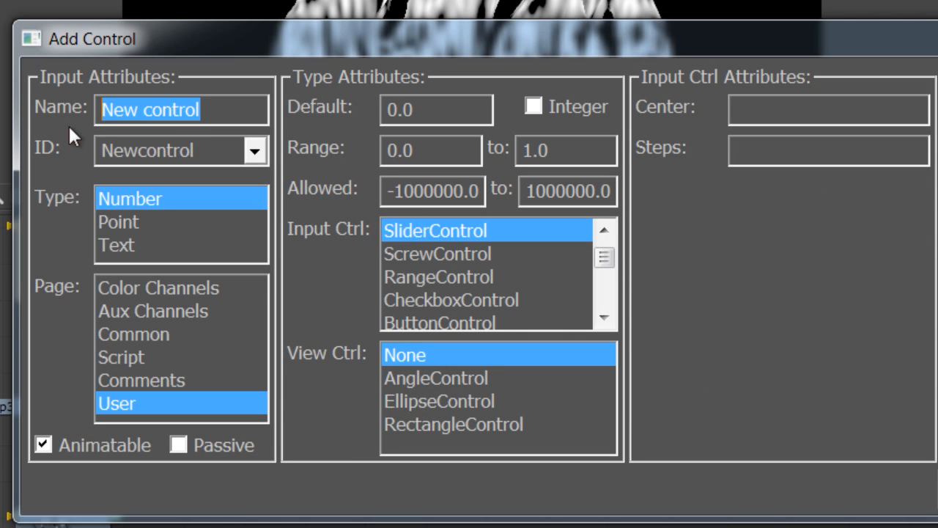
type("PostMul")
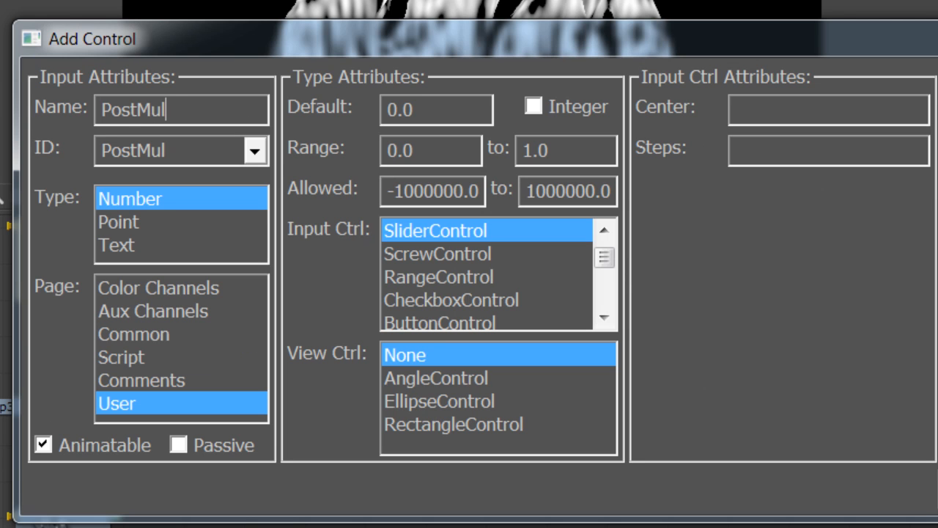
type("tip")
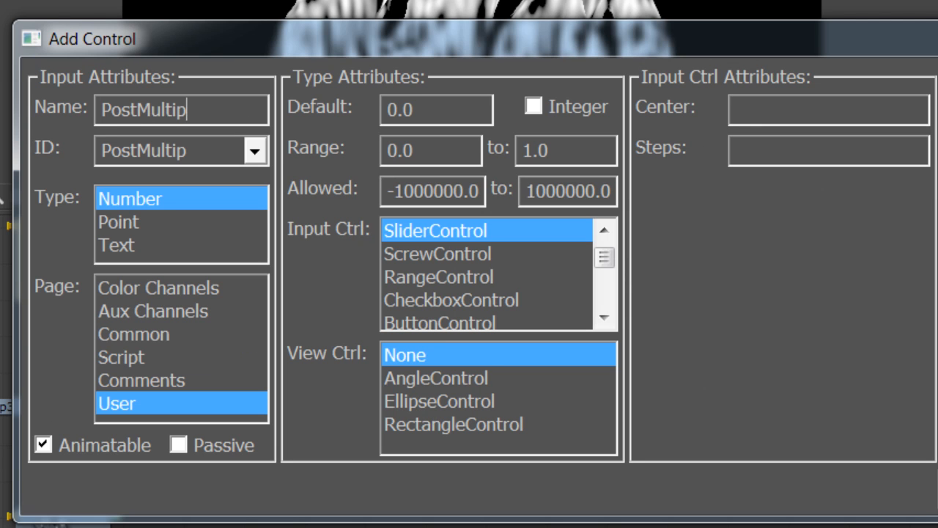
type("ly")
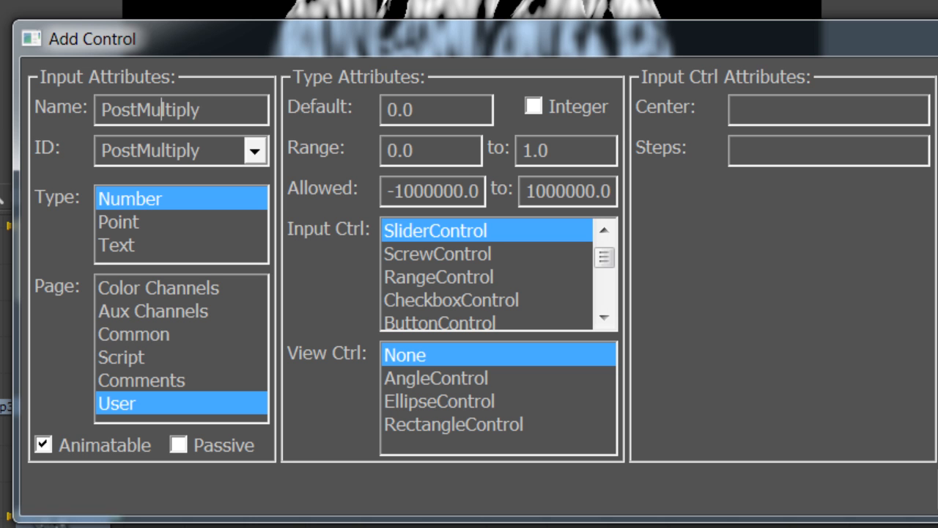
type("Post Multiply")
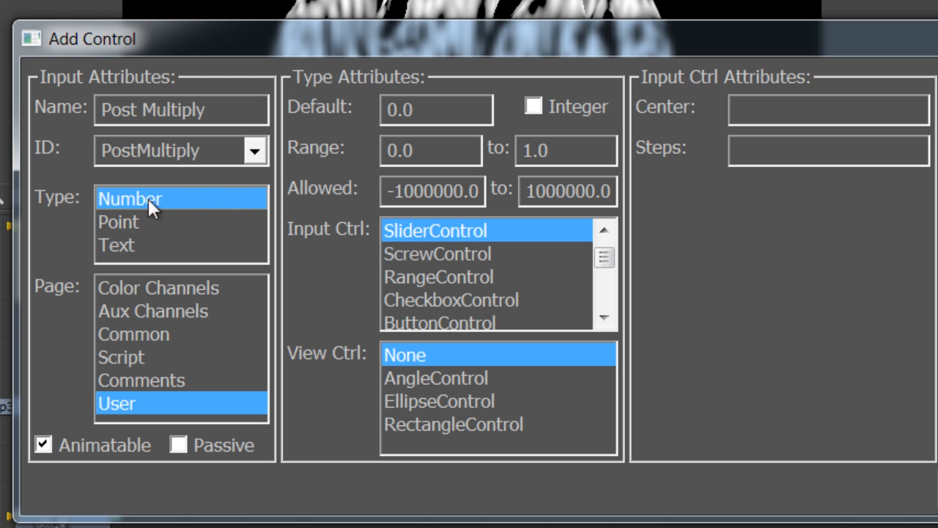
mouse_move(584, 335)
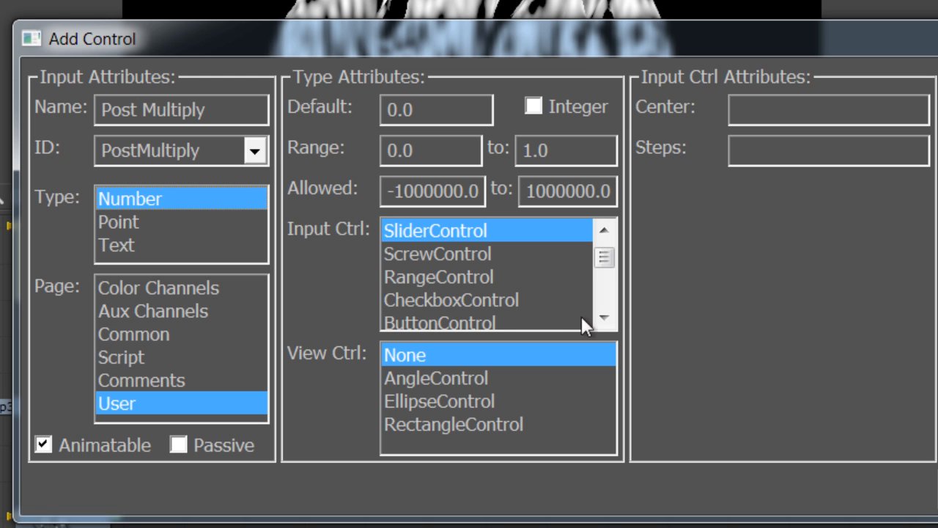
left_click(453, 275)
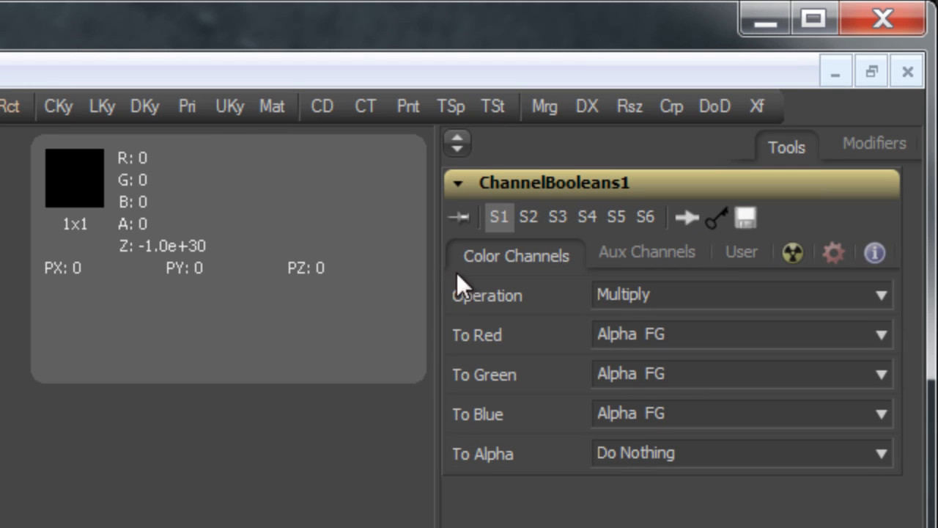
mouse_move(678, 258)
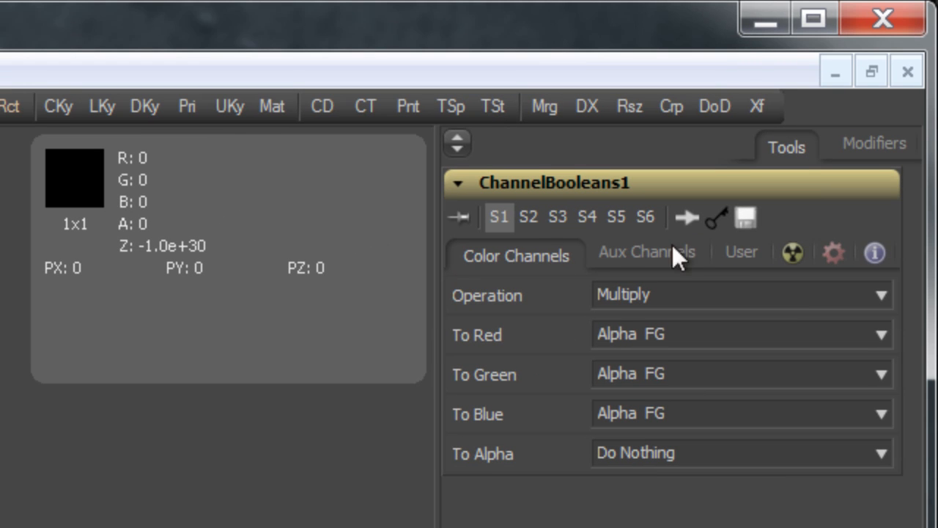
On the User tab, toggle Post Multiply on, off, and back on
left_click(742, 252)
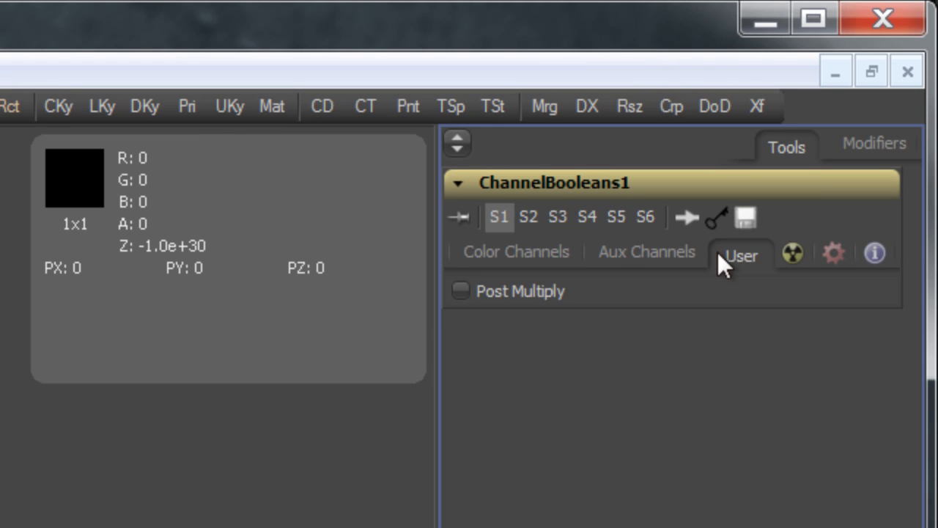
left_click(462, 290)
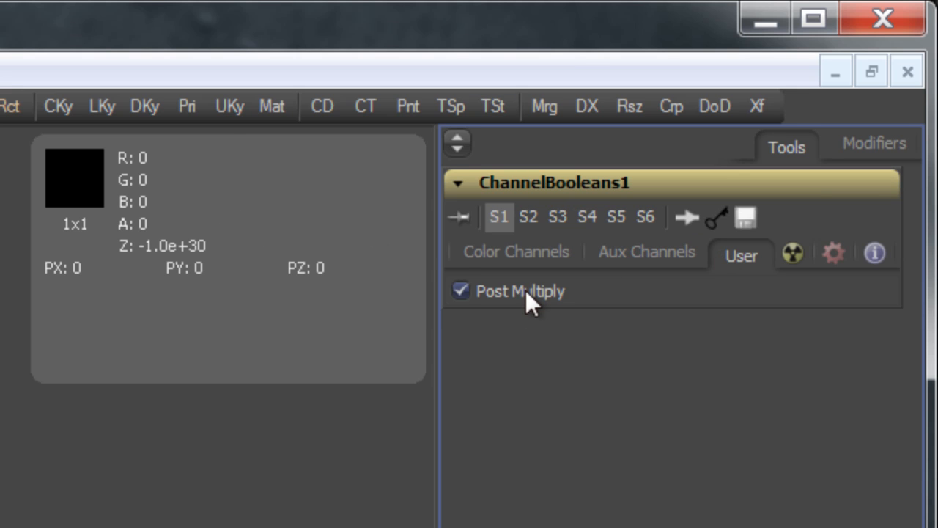
left_click(460, 290)
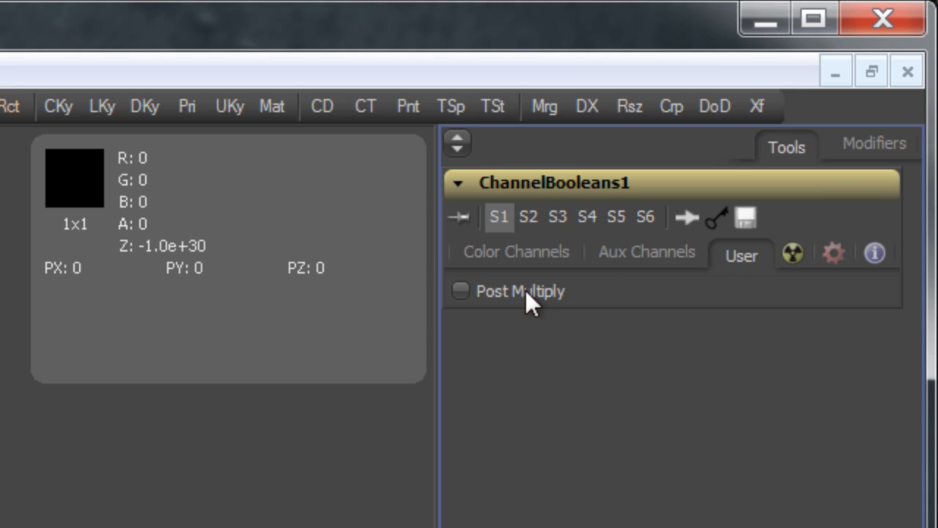
left_click(459, 292)
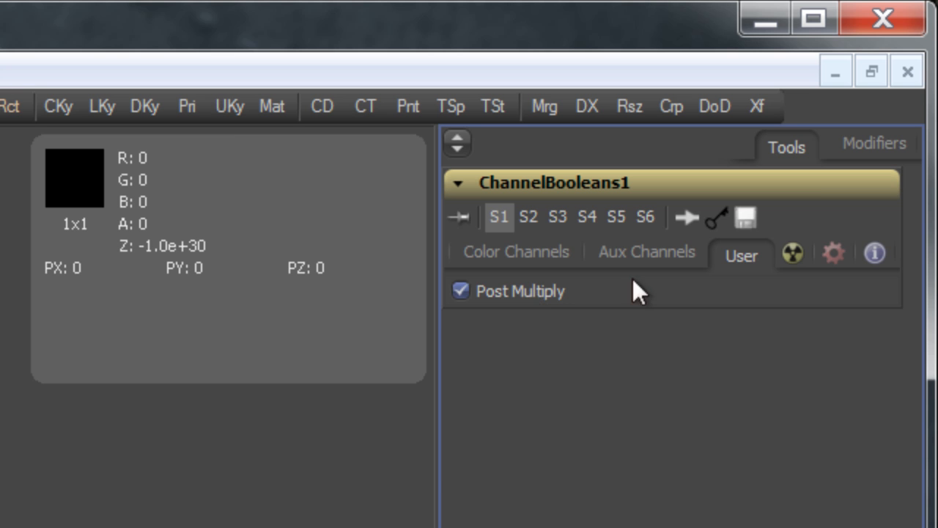
Check the common controls tab and re-toggle Post Multiply, leaving it enabled
left_click(792, 253)
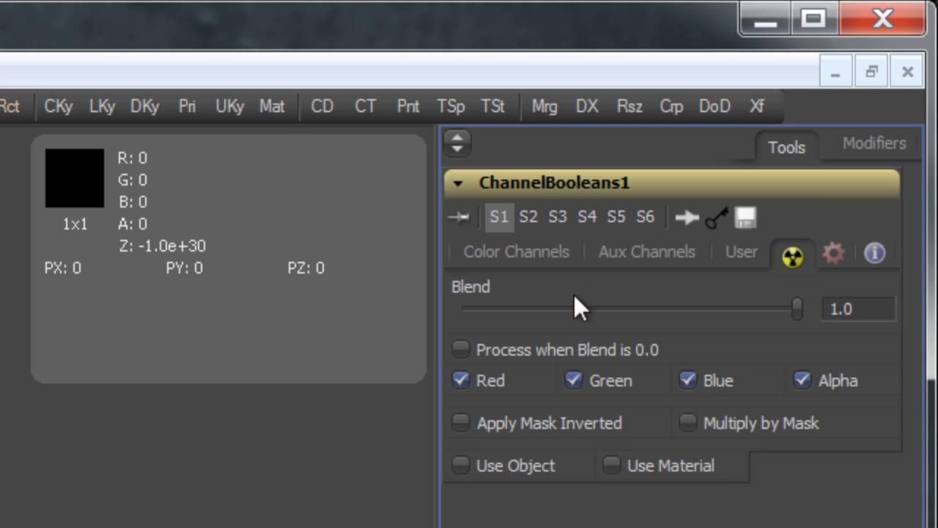
right_click(579, 308)
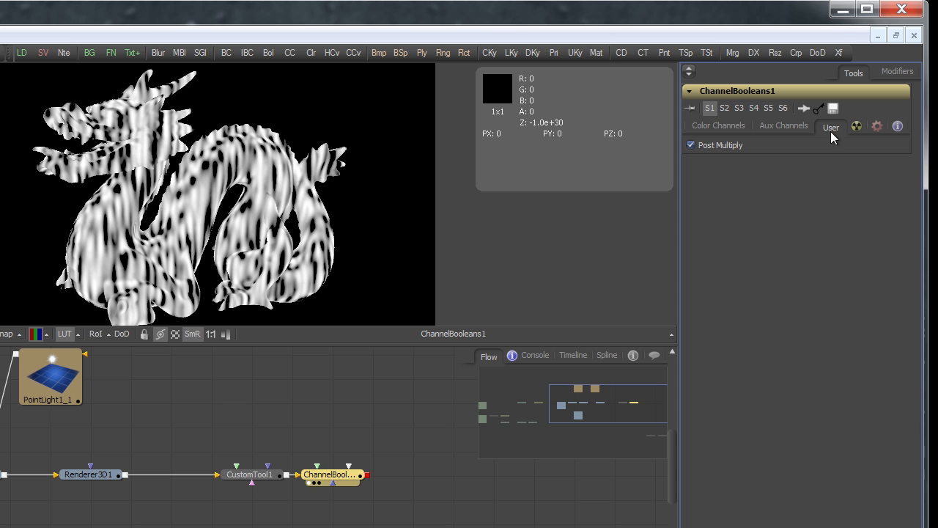
left_click(690, 145)
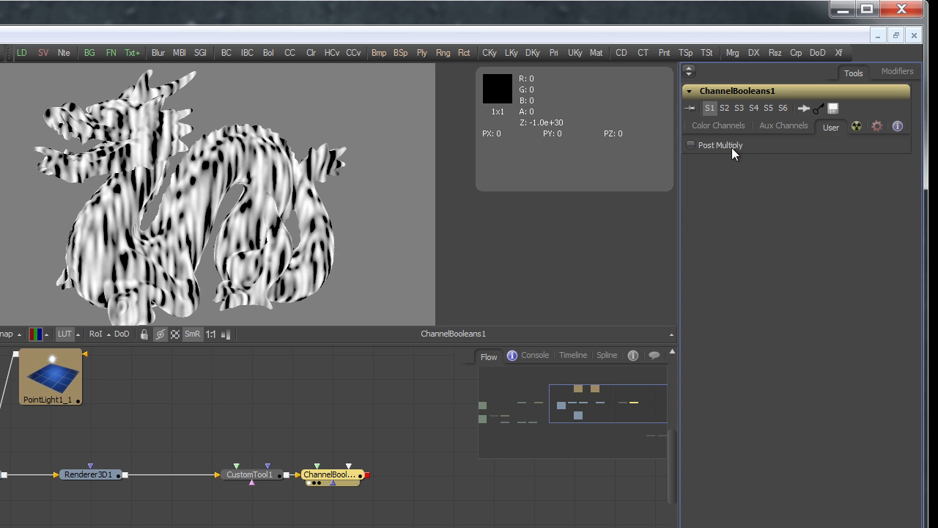
left_click(690, 145)
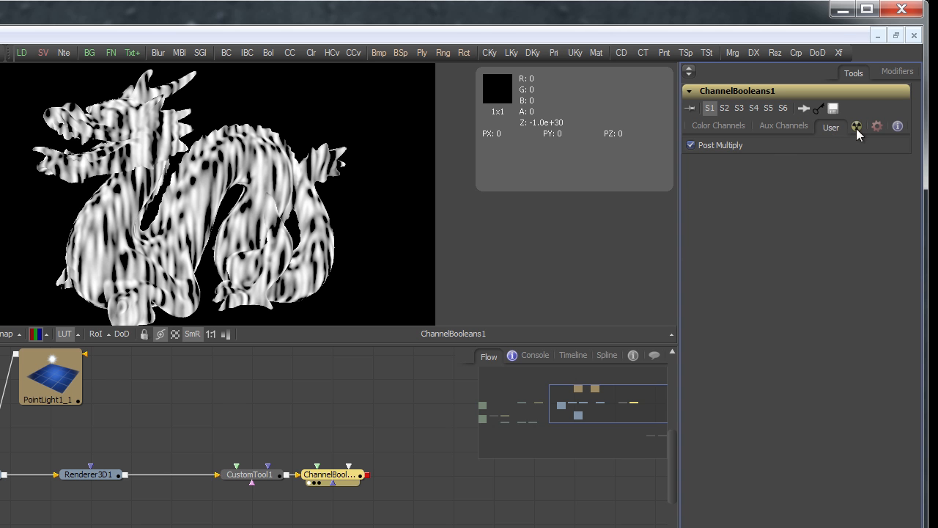
left_click(860, 125)
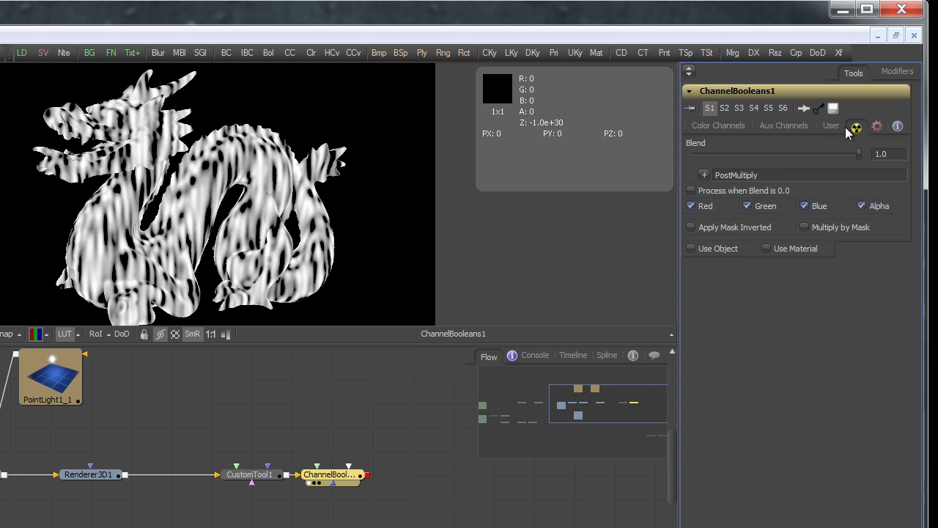
left_click(830, 126)
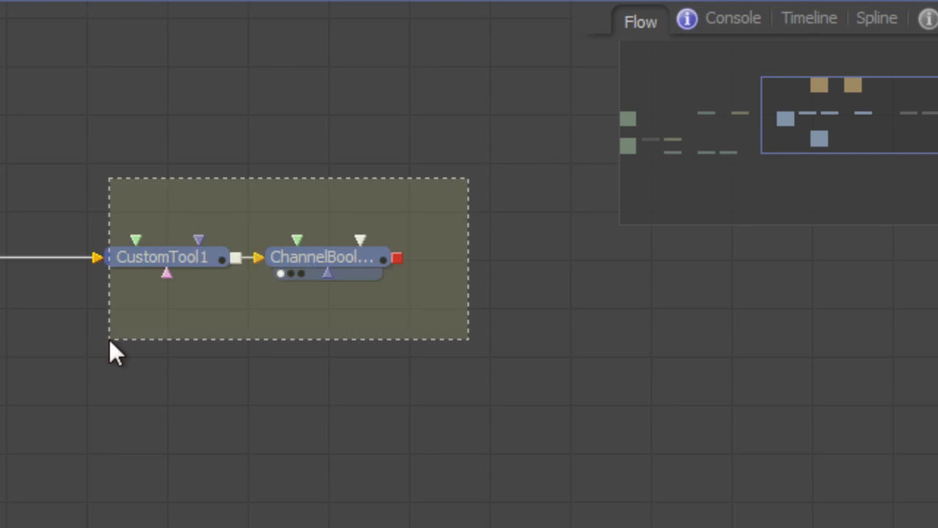
Create a macro from the selected nodes with Macro > Create Macro
right_click(163, 258)
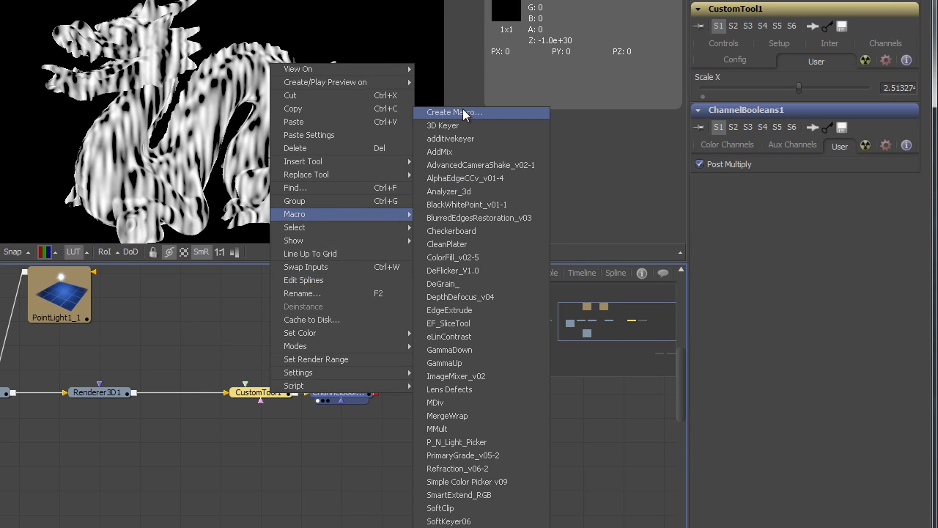
left_click(458, 112)
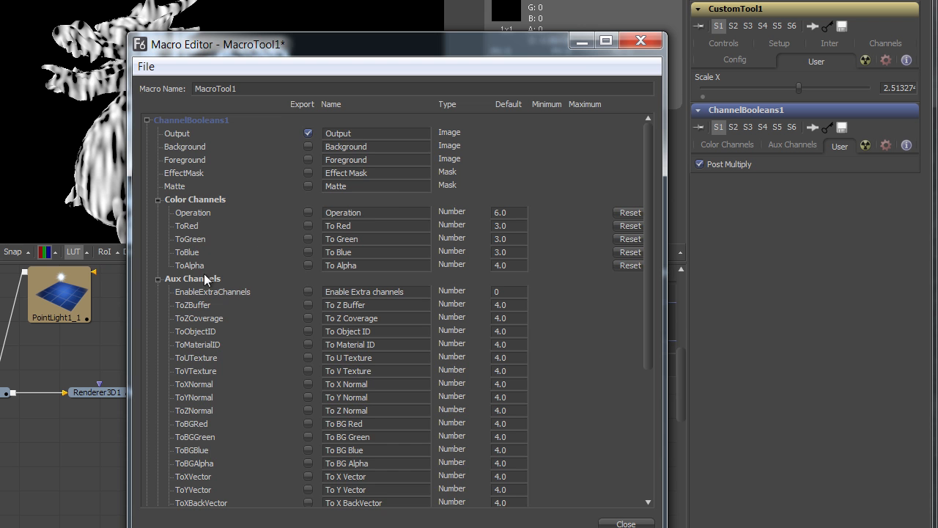
Export Post Multiply and the user Scale X control instead of the X Scale input
scroll("down", 3)
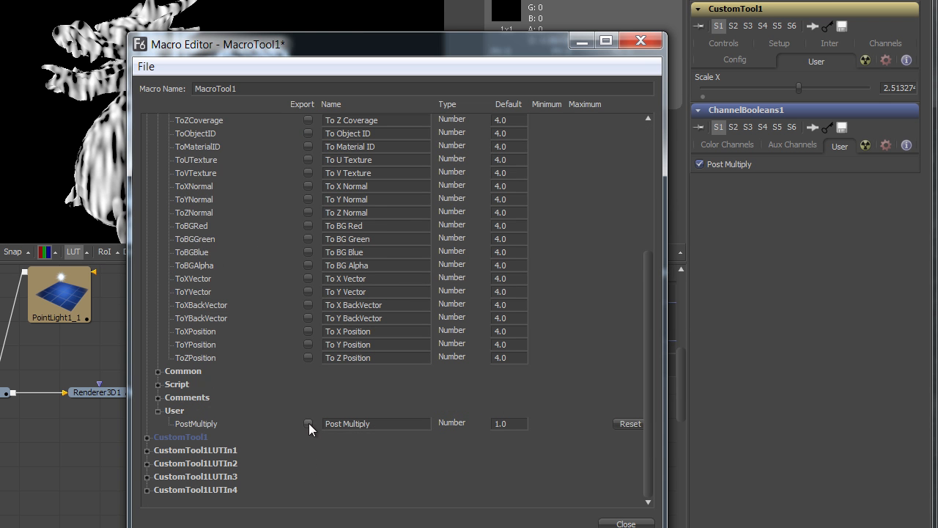
left_click(308, 423)
type("Input")
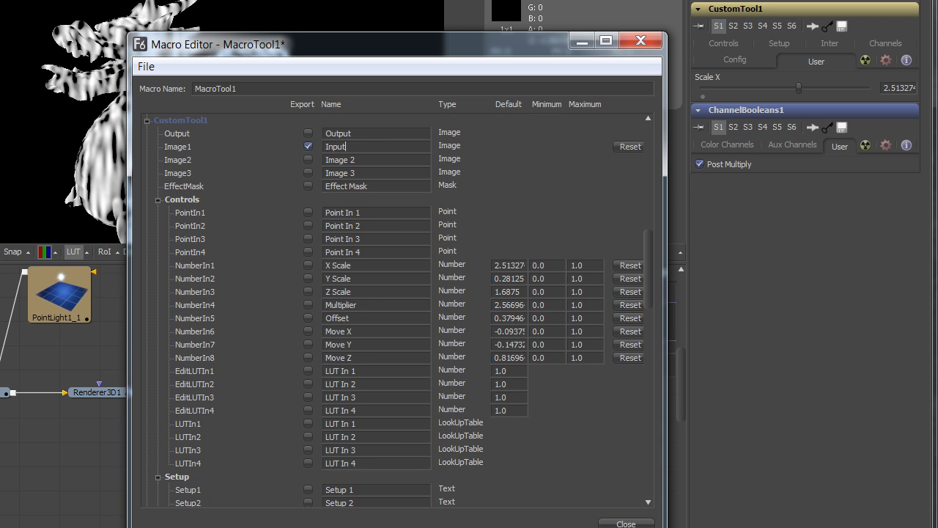
mouse_move(310, 272)
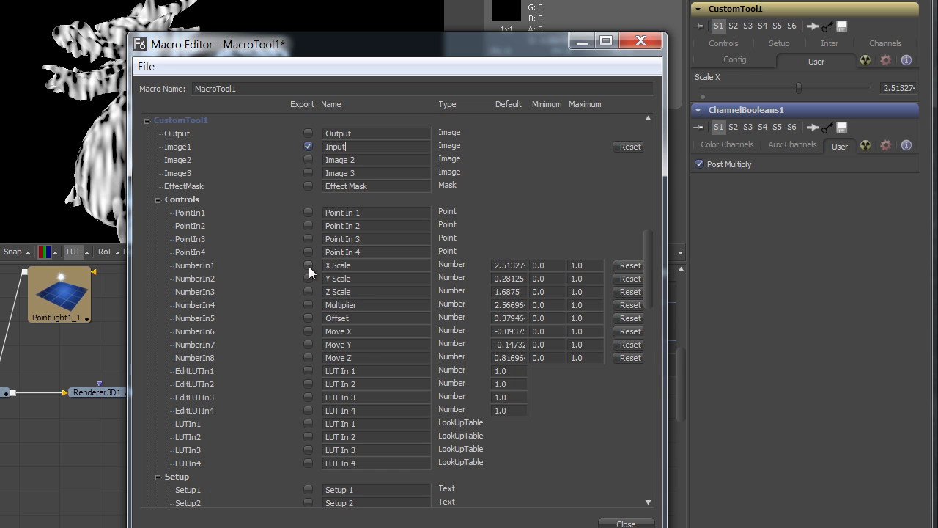
left_click(308, 291)
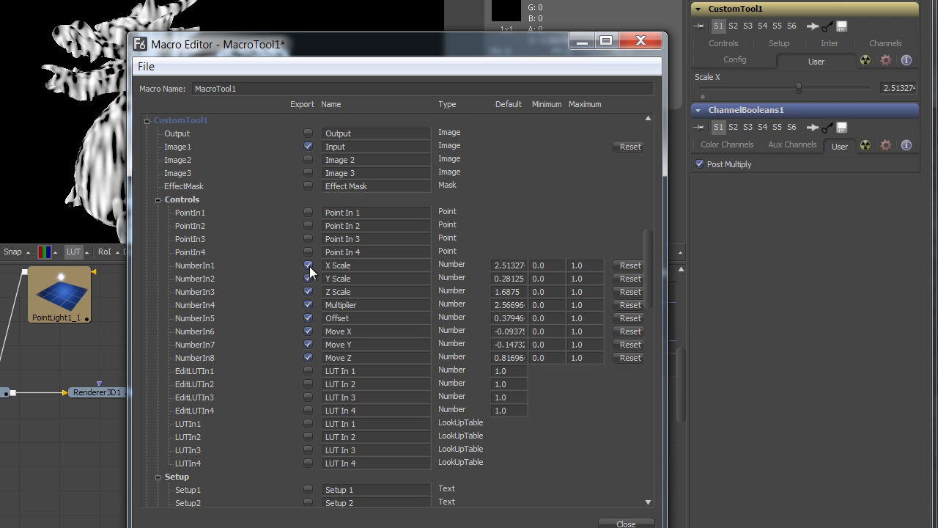
scroll("down", 3)
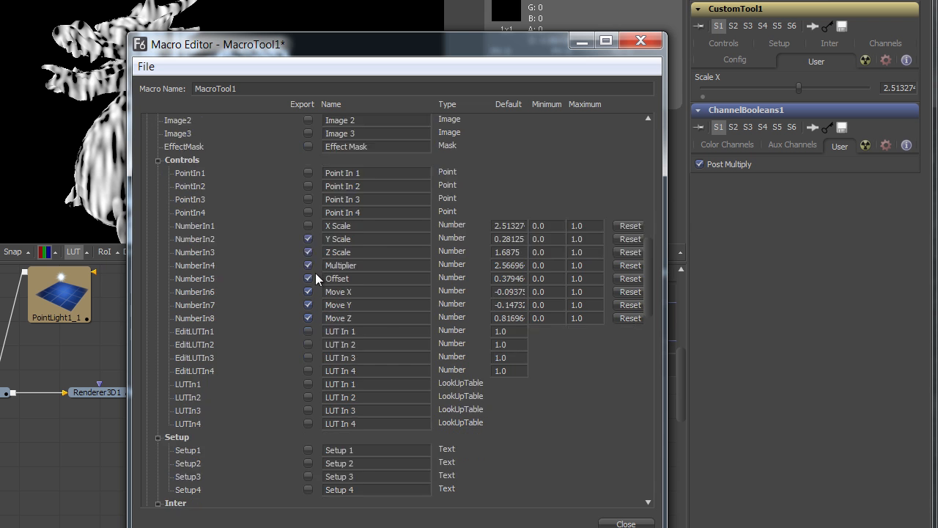
scroll("down", 3)
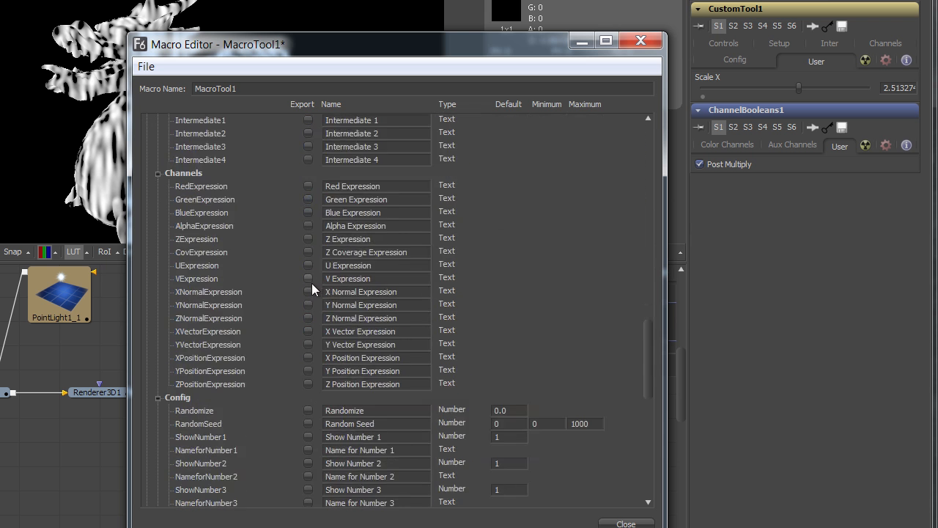
scroll("down", 3)
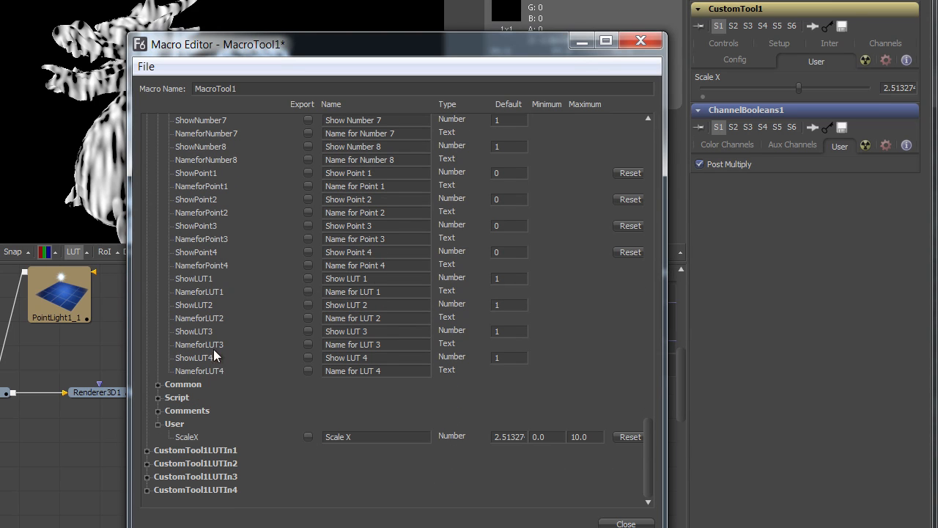
left_click(307, 436)
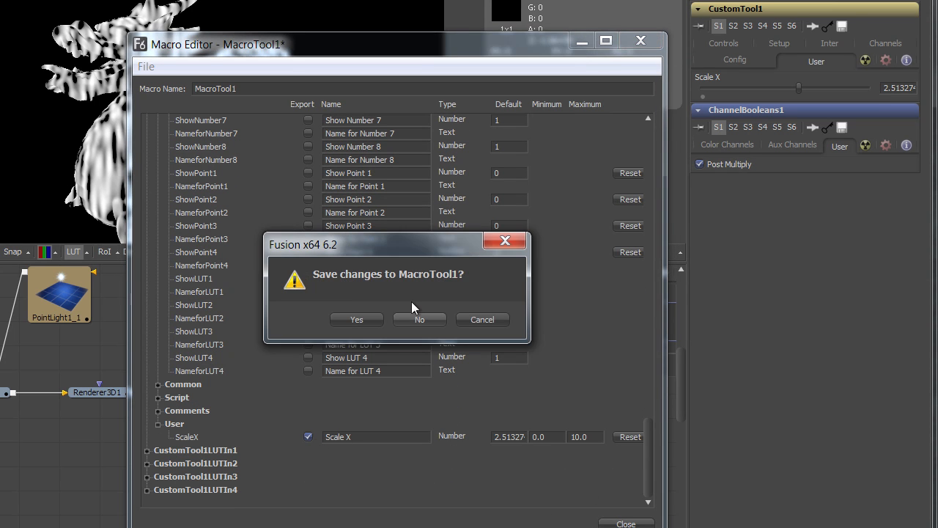
Save the macro changes, replacing the existing TutorialMacro.setting
left_click(356, 320)
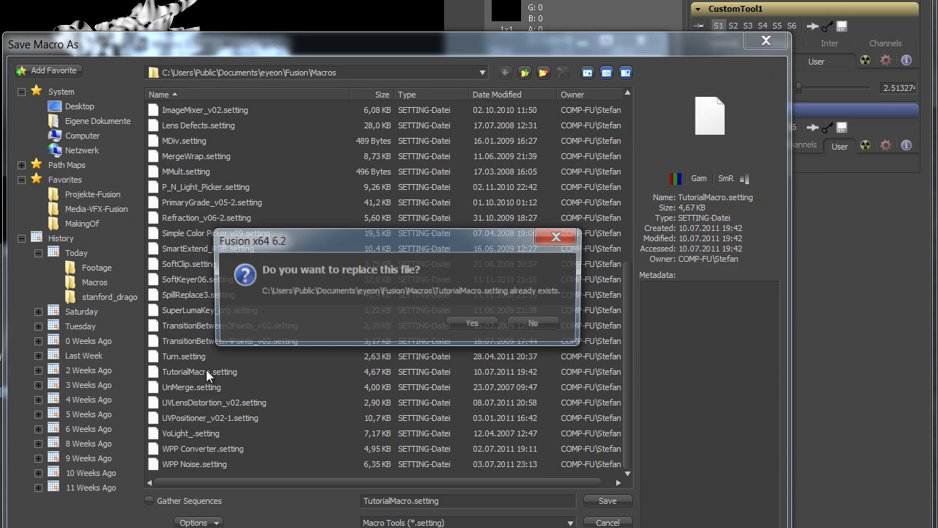
left_click(471, 323)
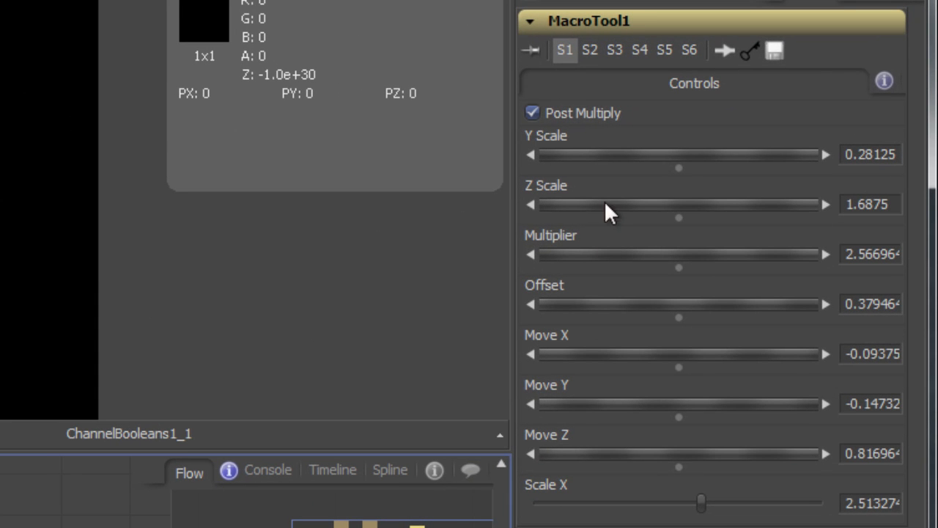
Drag MacroTool1's Scale X slider down, up, and down again to test it
left_click_drag(699, 502, 674, 502)
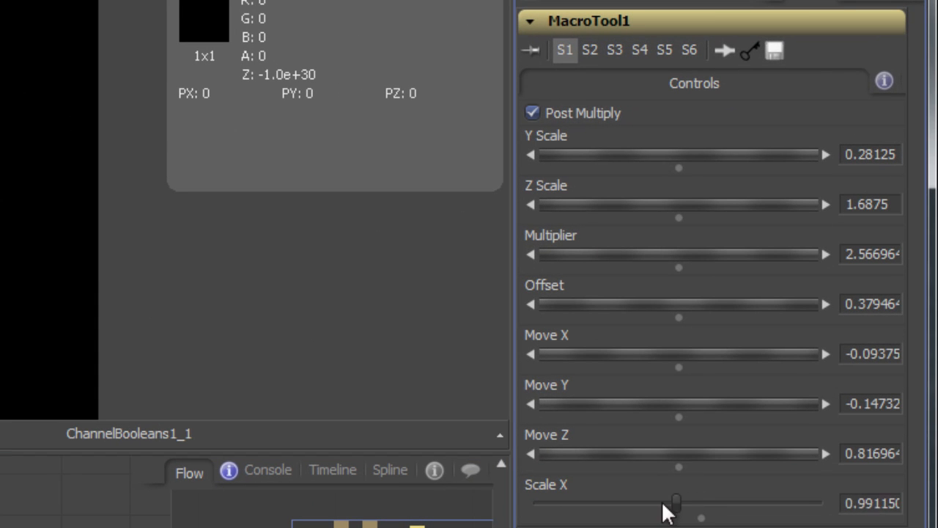
left_click_drag(674, 502, 715, 502)
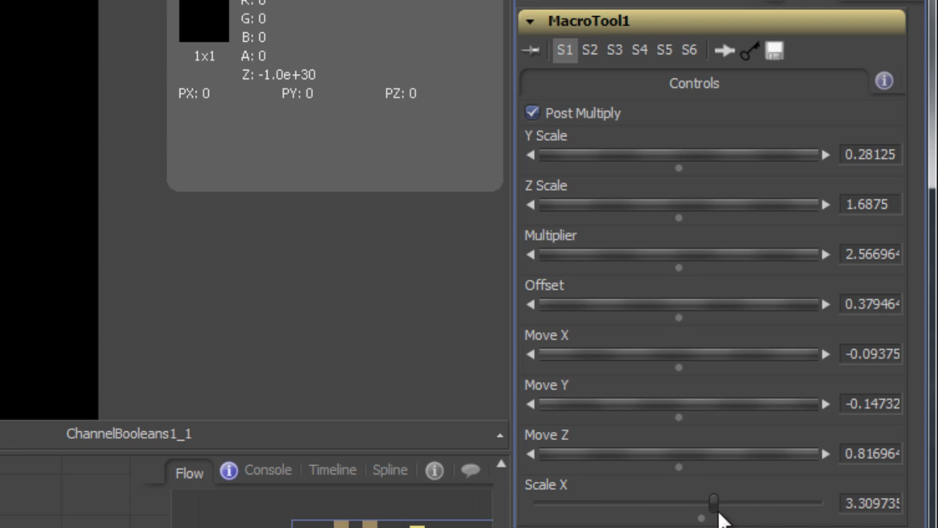
left_click_drag(714, 502, 680, 502)
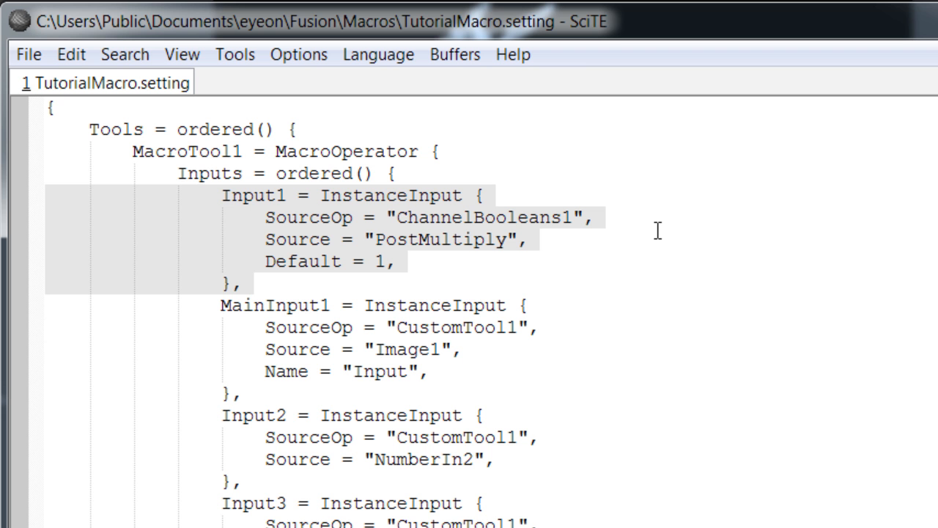
Delete the PostMultiply Input1 block so MainInput1 comes first, then scroll down the file
key("Delete")
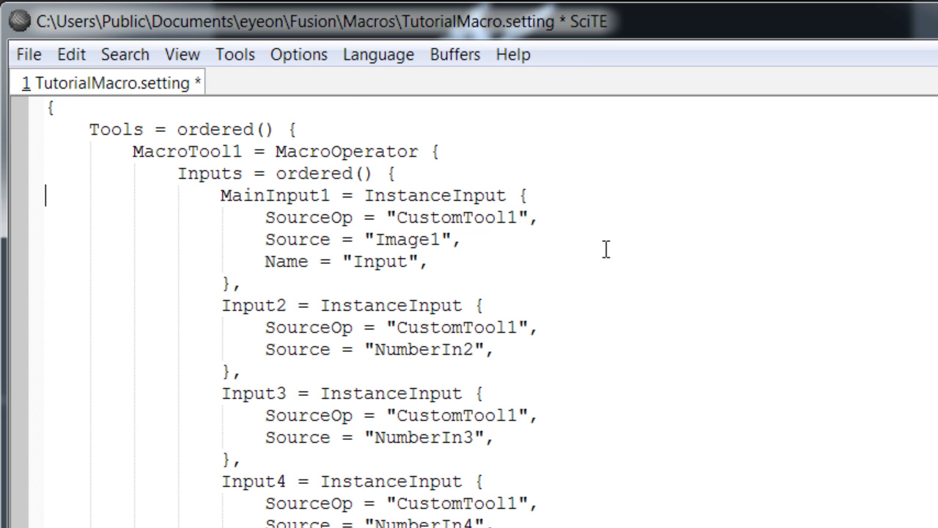
scroll("down", 3)
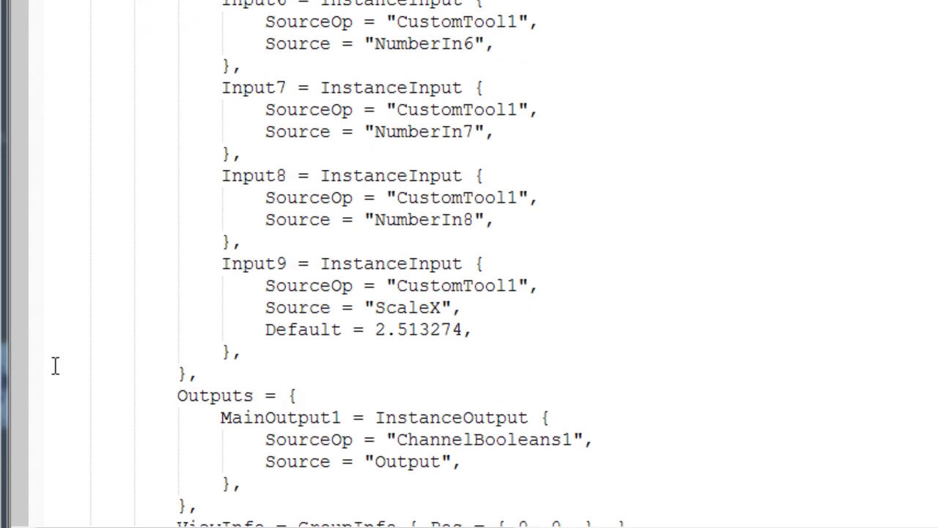
mouse_move(162, 282)
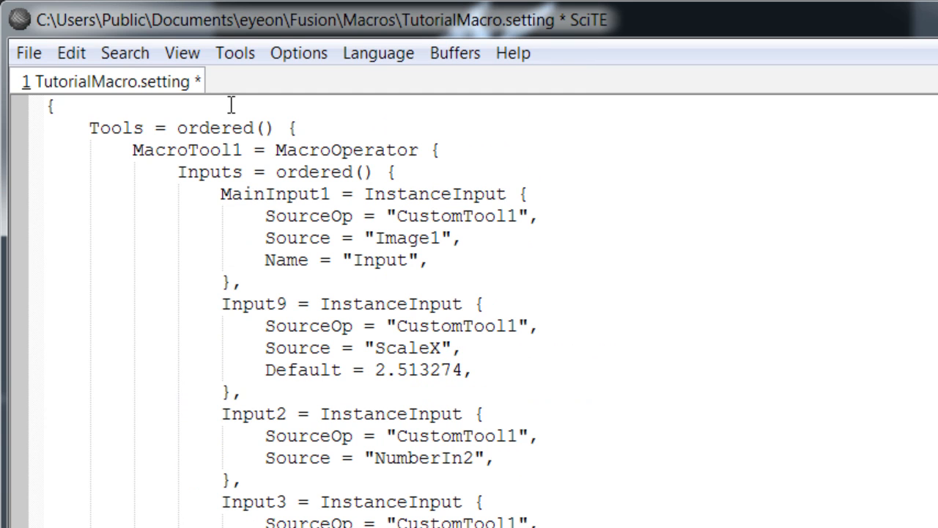
mouse_move(254, 111)
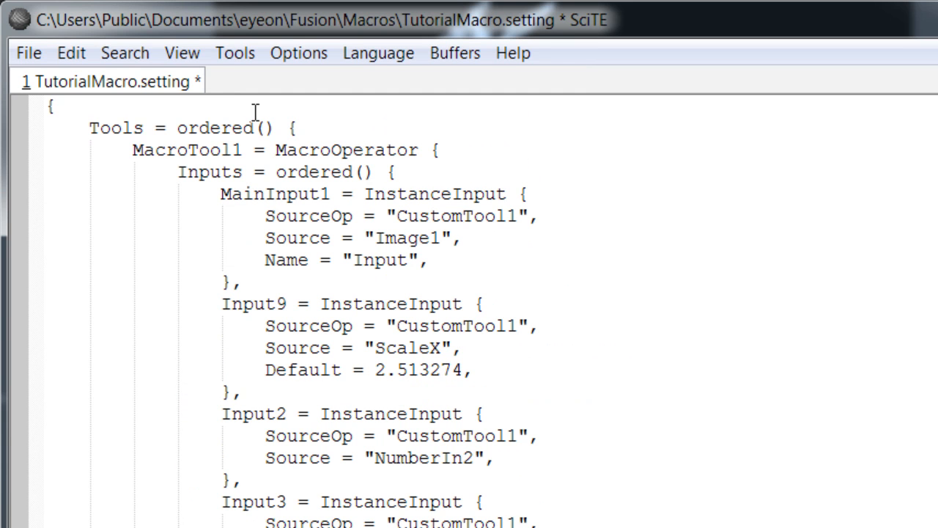
mouse_move(289, 297)
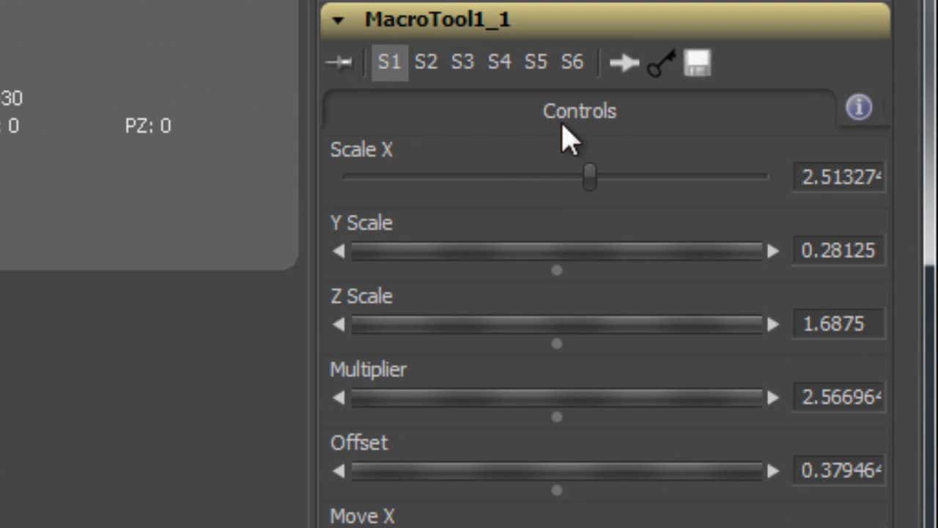
Scroll the MacroTool1_1 controls to confirm Scale X is first and Post Multiply last
scroll("down", 3)
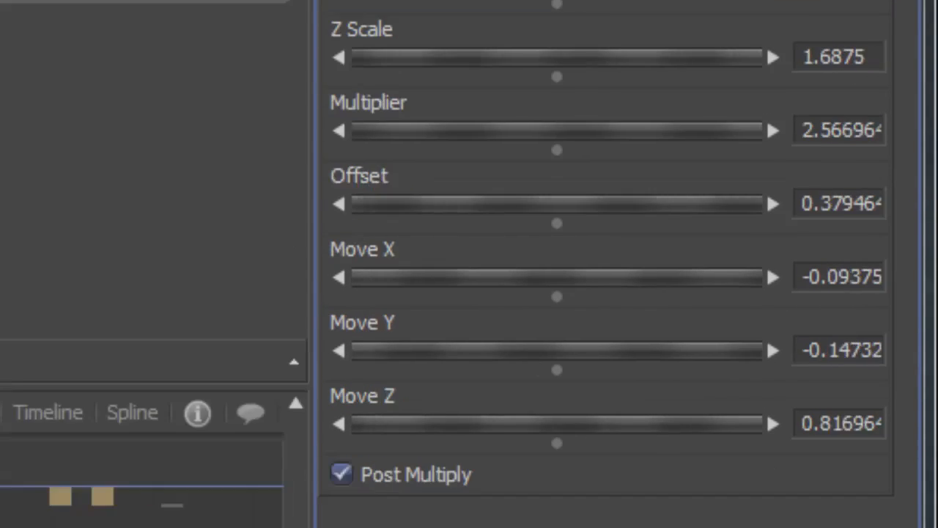
scroll("down", 3)
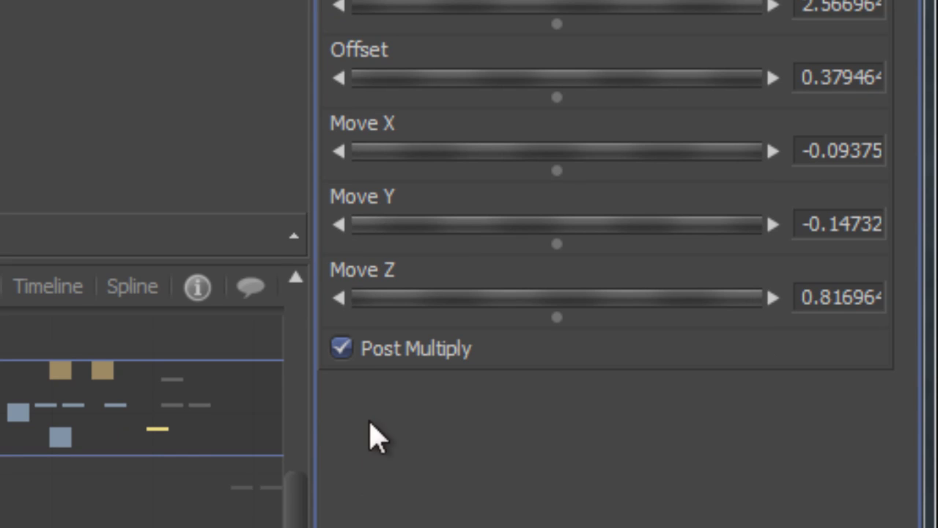
mouse_move(403, 418)
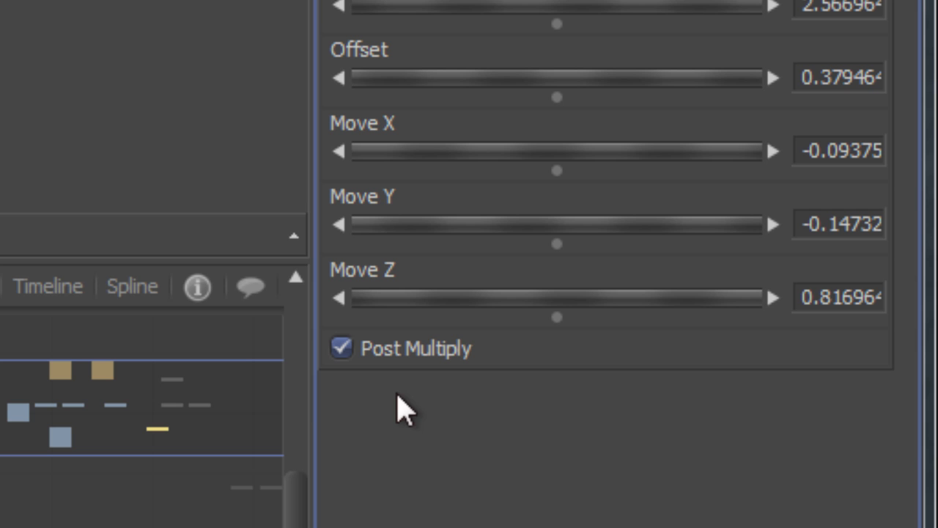
mouse_move(136, 451)
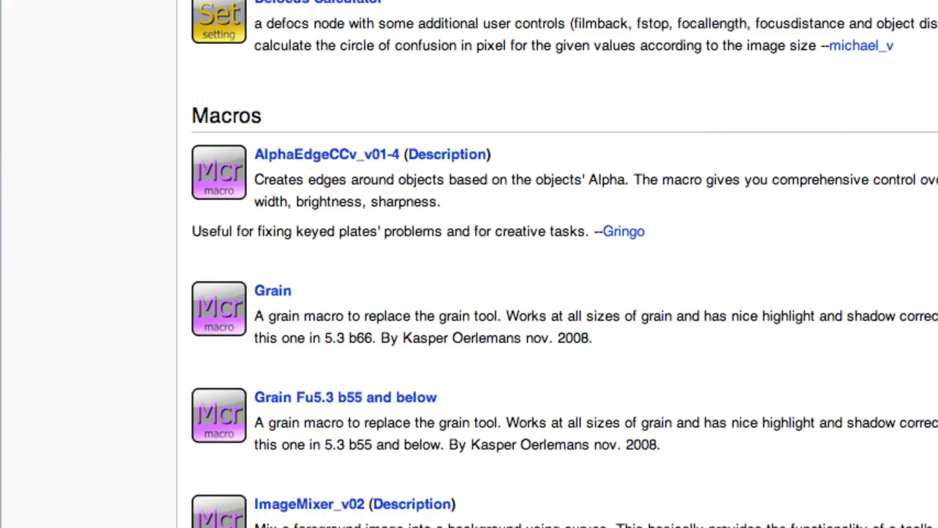
Scroll the VFXPedia macros page down to Macro Tips on creating, installing and examining macros
scroll("down", 3)
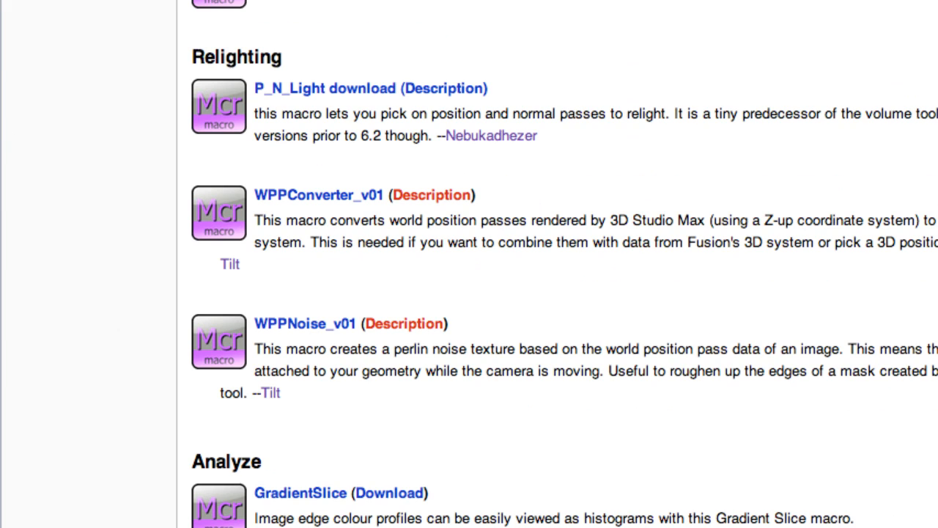
mouse_move(311, 338)
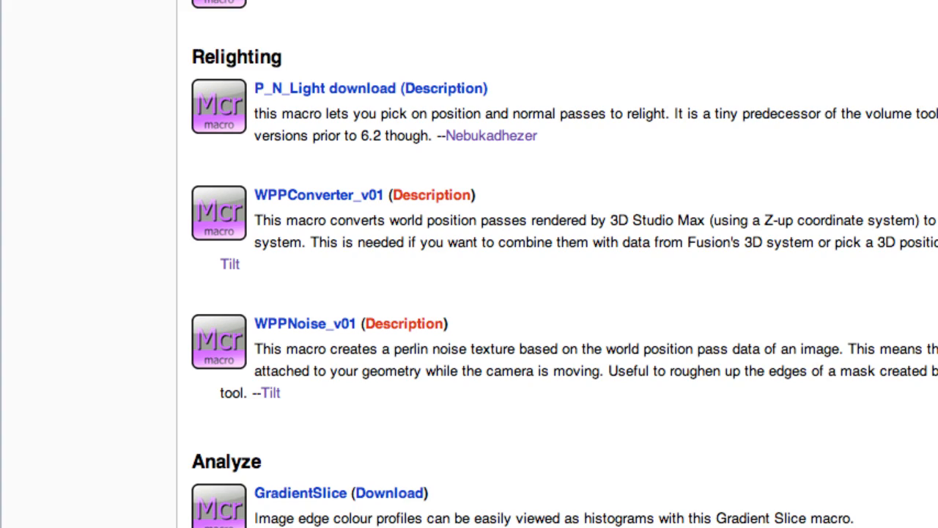
scroll("down", 3)
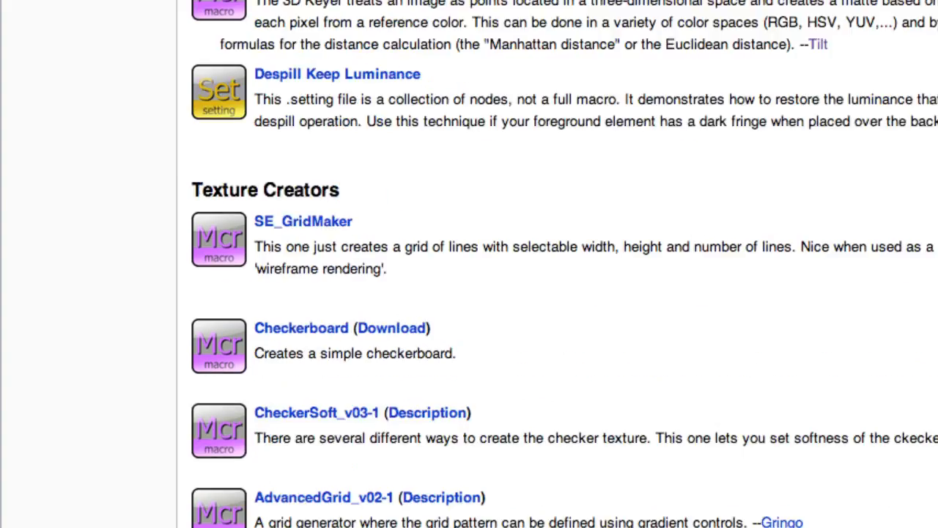
scroll("down", 3)
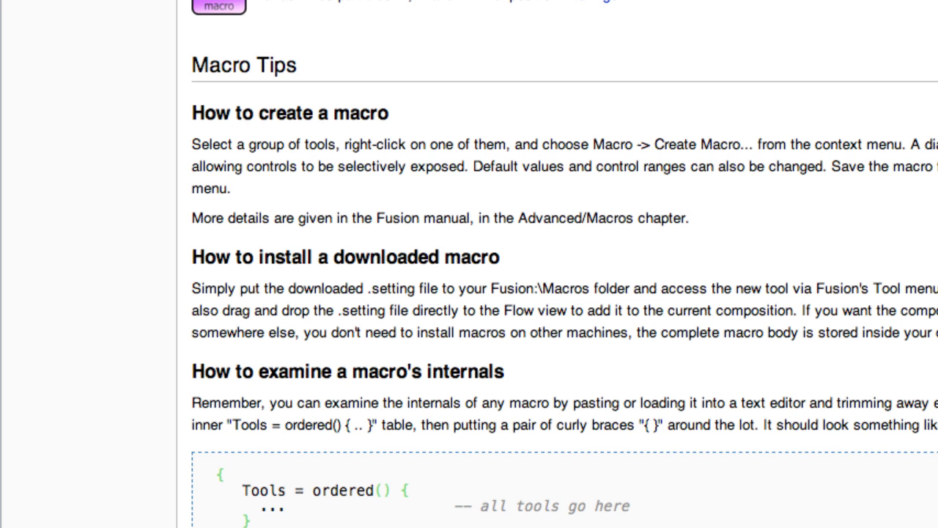
scroll("down", 3)
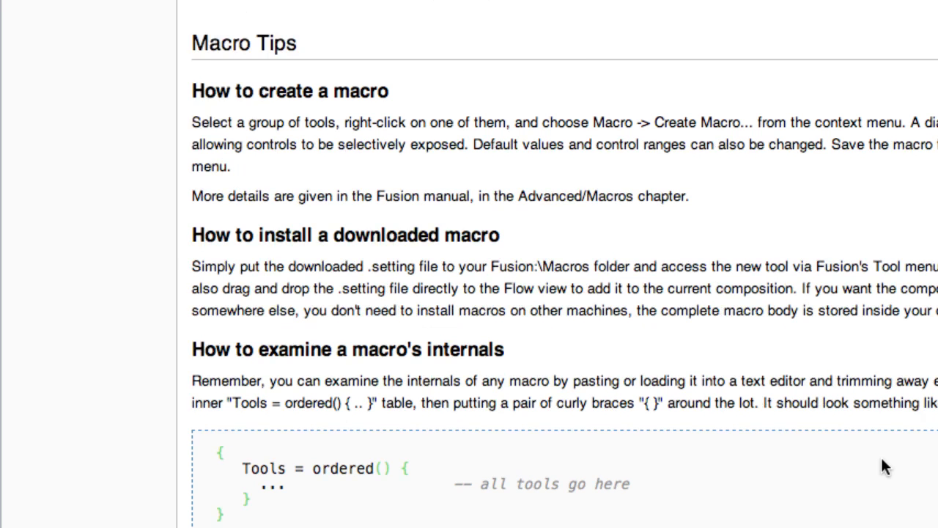